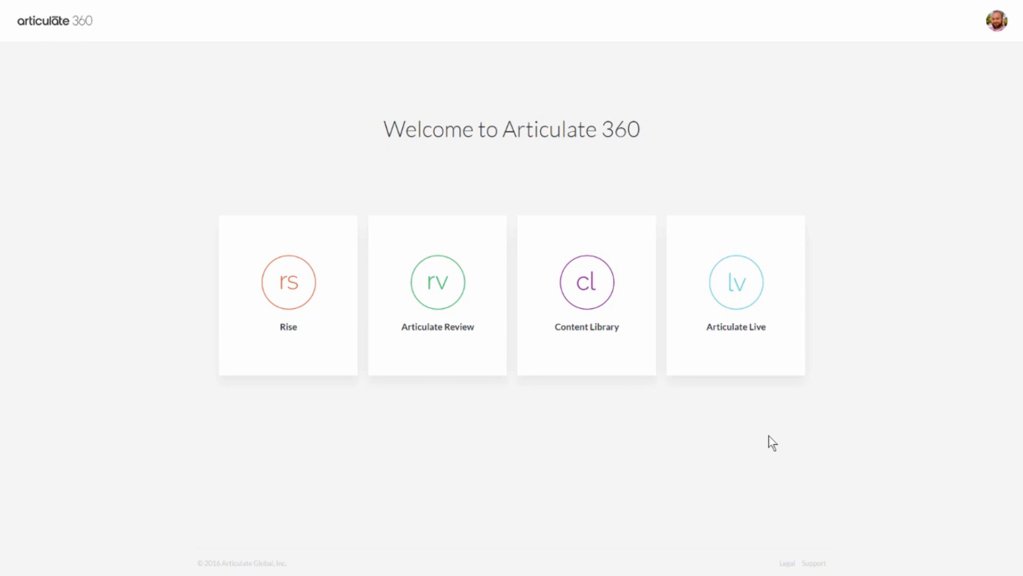
pyautogui.moveTo(437, 282)
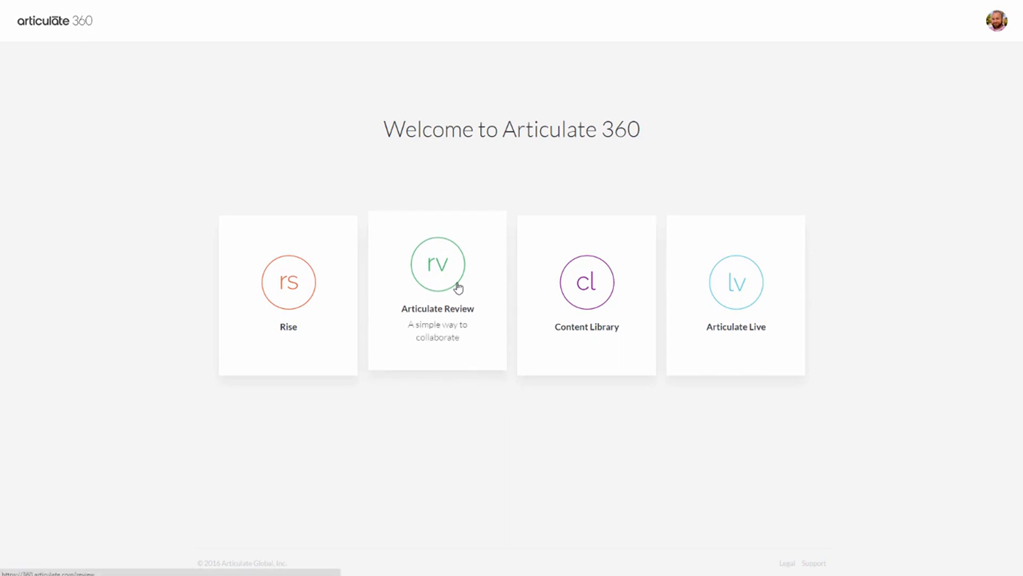
# - Enter Articulate Review and peek at the Employee Orientation item's options without choosing any
pyautogui.click(437, 282)
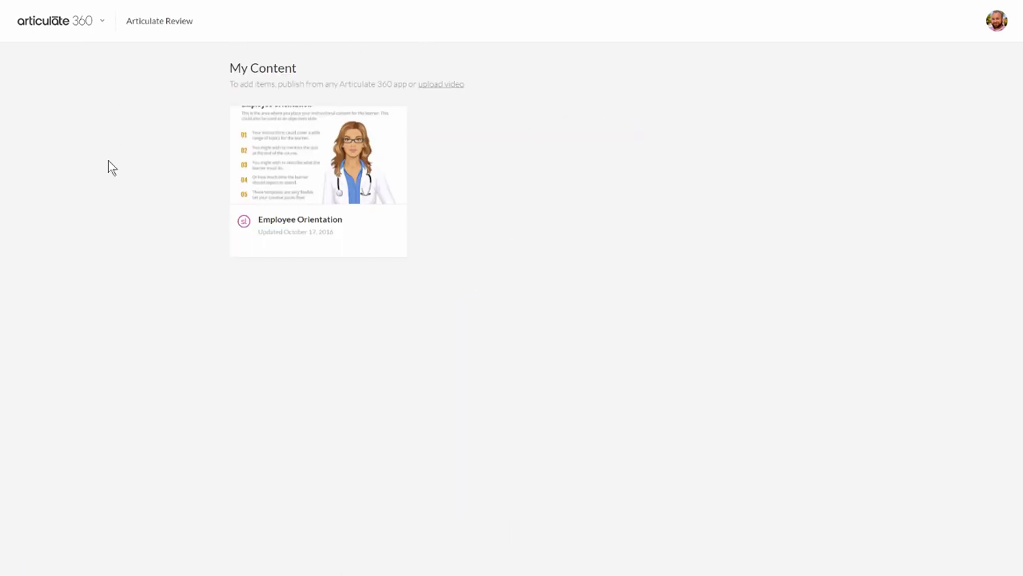
pyautogui.moveTo(315, 234)
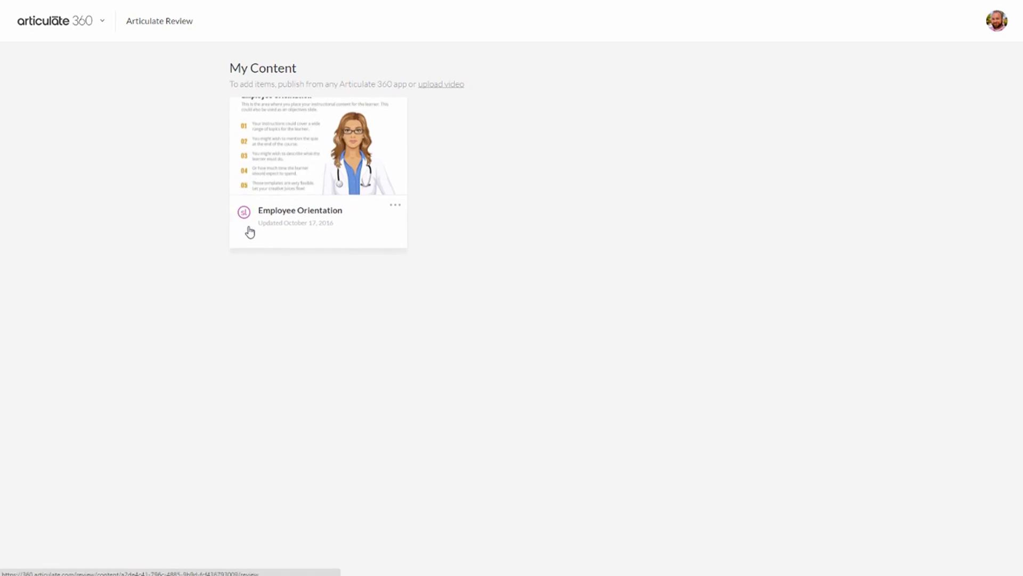
pyautogui.moveTo(254, 235)
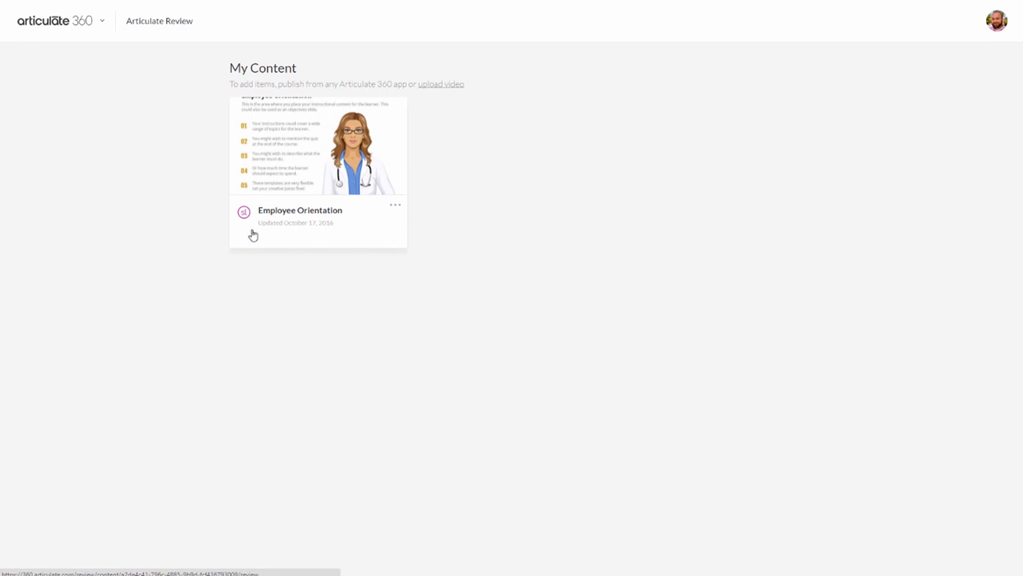
pyautogui.moveTo(395, 214)
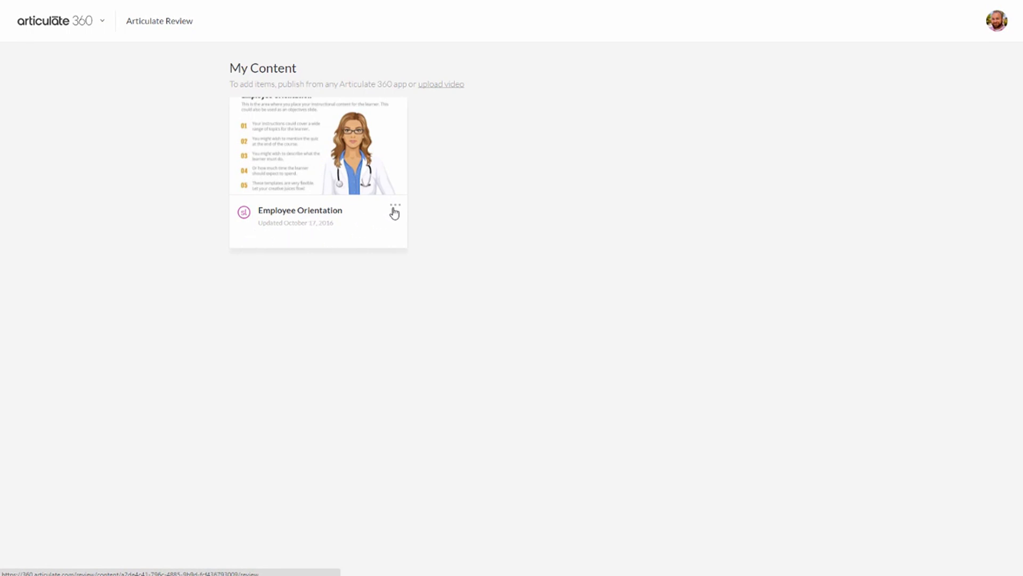
pyautogui.click(394, 206)
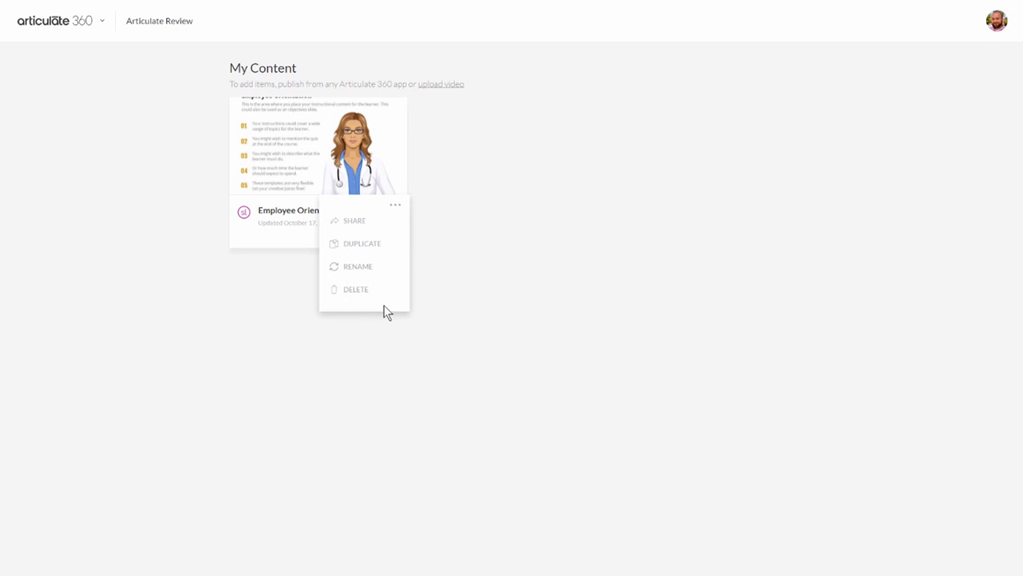
pyautogui.click(367, 342)
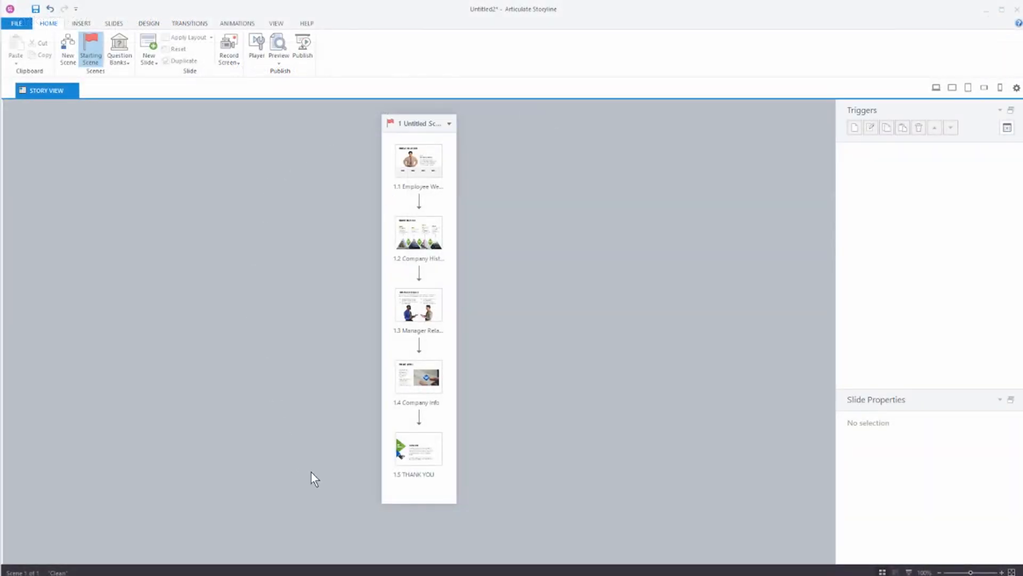
pyautogui.moveTo(554, 242)
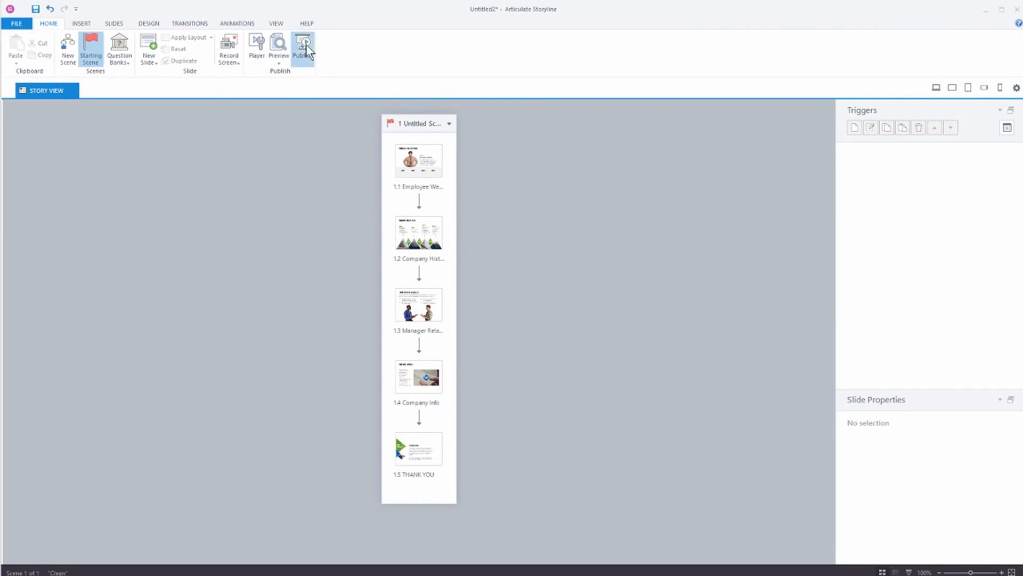
# - Publish the course to Articulate 360 as a new item named 'HR Training'
pyautogui.click(302, 48)
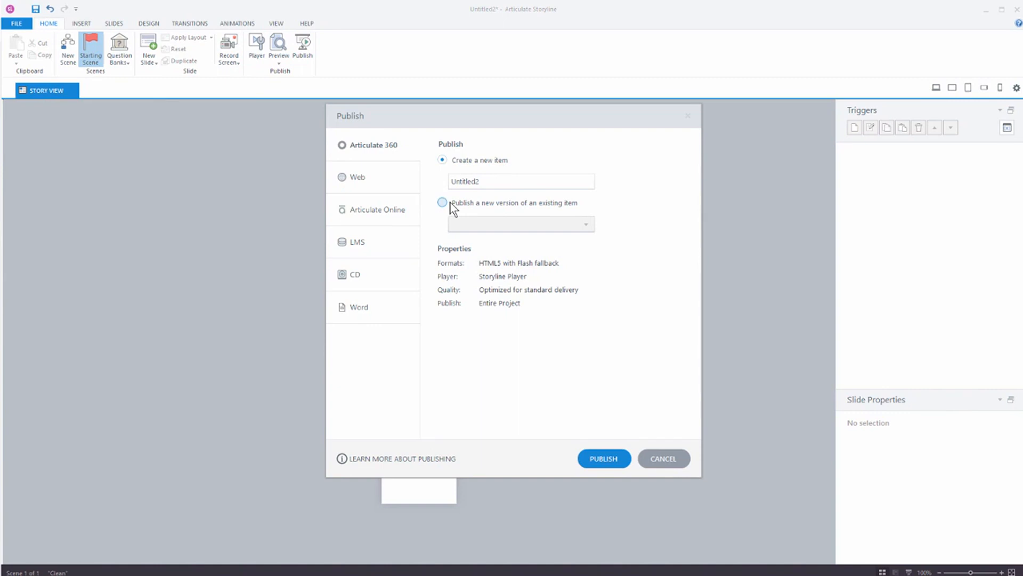
pyautogui.moveTo(453, 212)
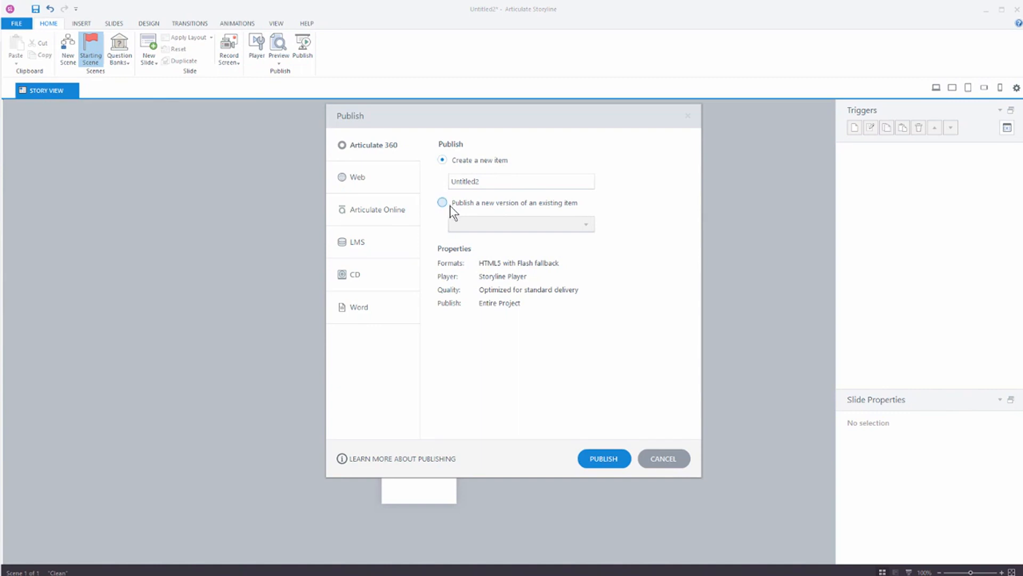
pyautogui.moveTo(541, 214)
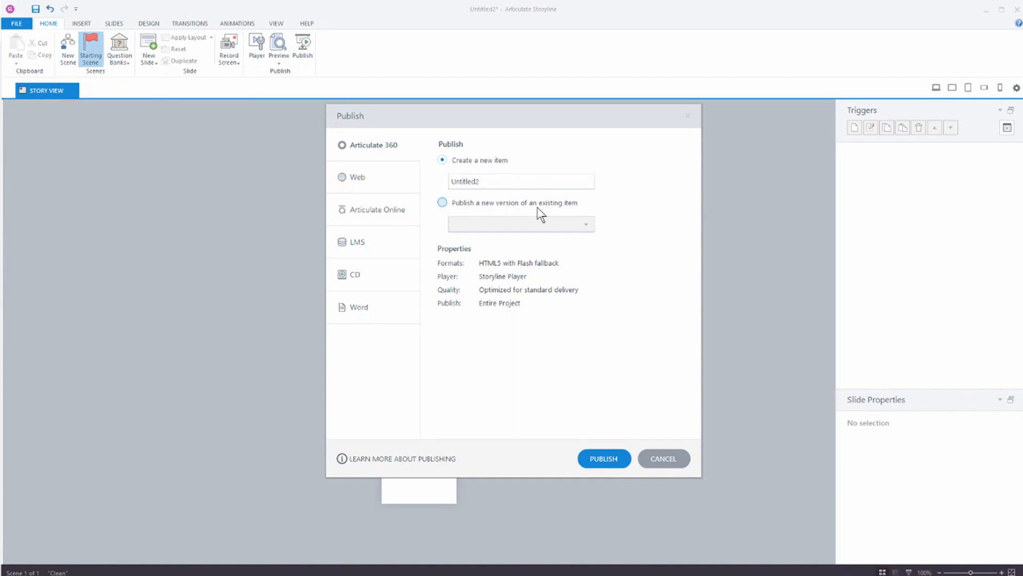
pyautogui.click(521, 181)
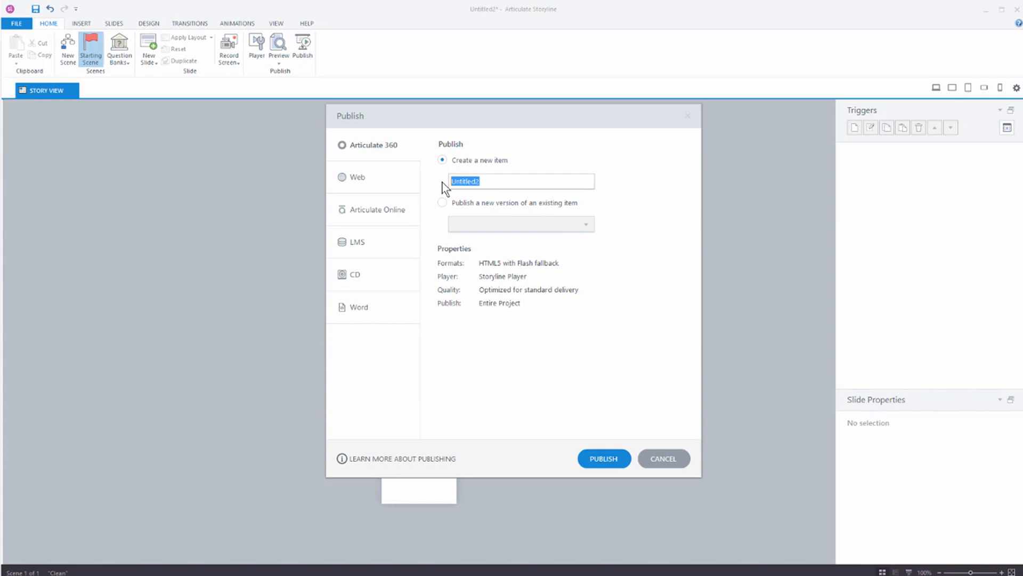
pyautogui.write('HR Training')
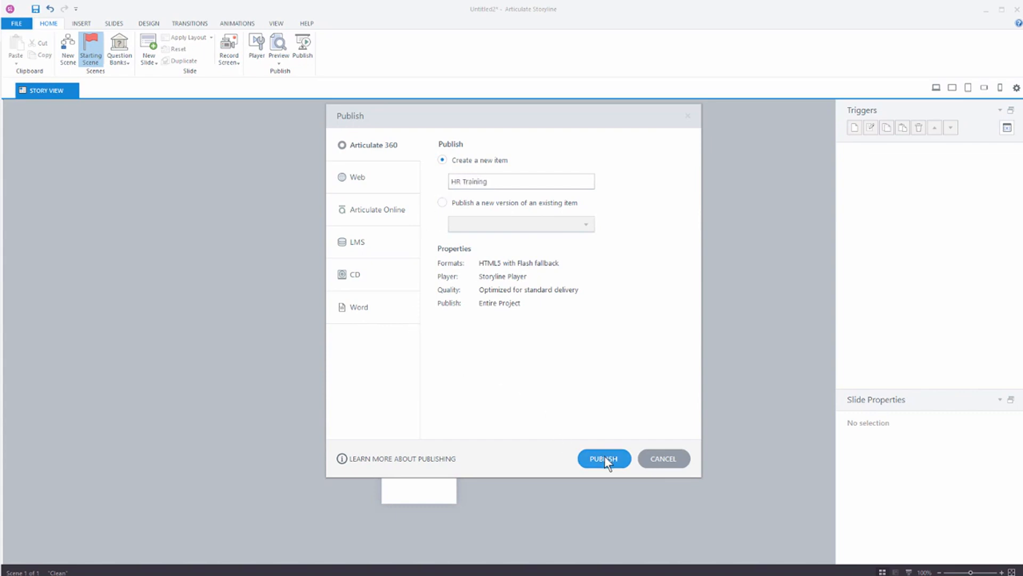
pyautogui.click(604, 458)
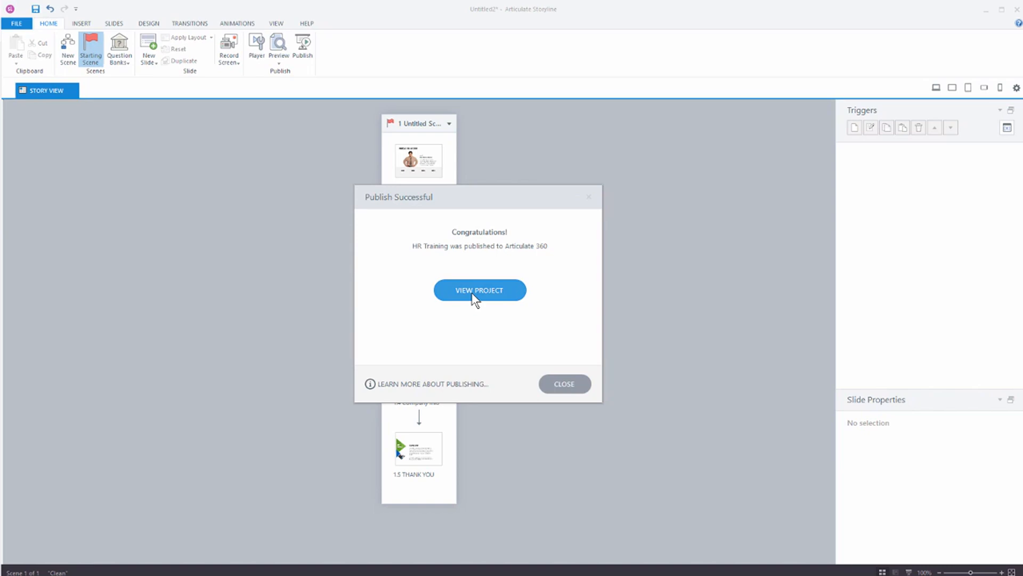
pyautogui.moveTo(649, 30)
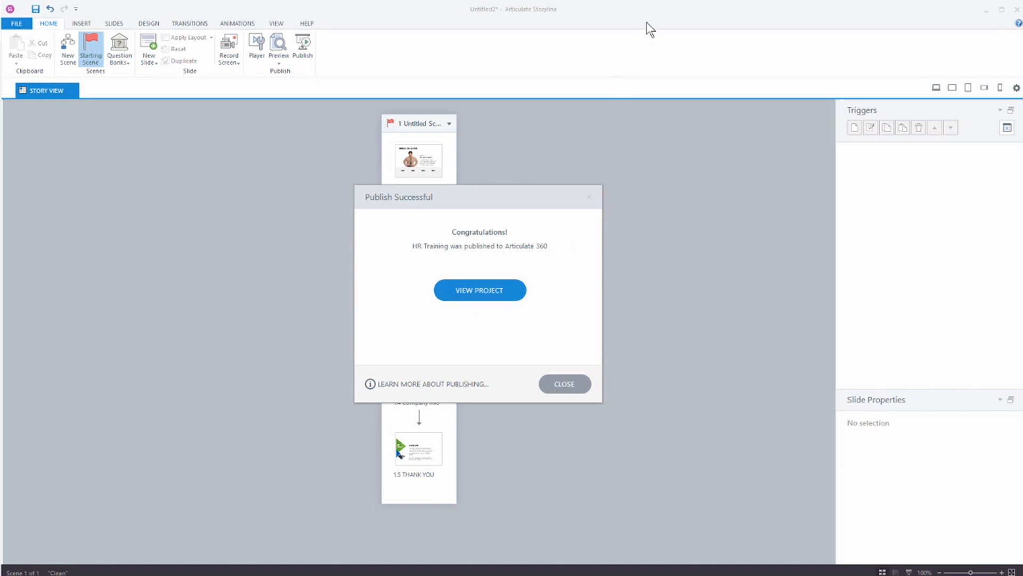
# - View the published HR Training project, landing in Review's My Content list
pyautogui.click(479, 290)
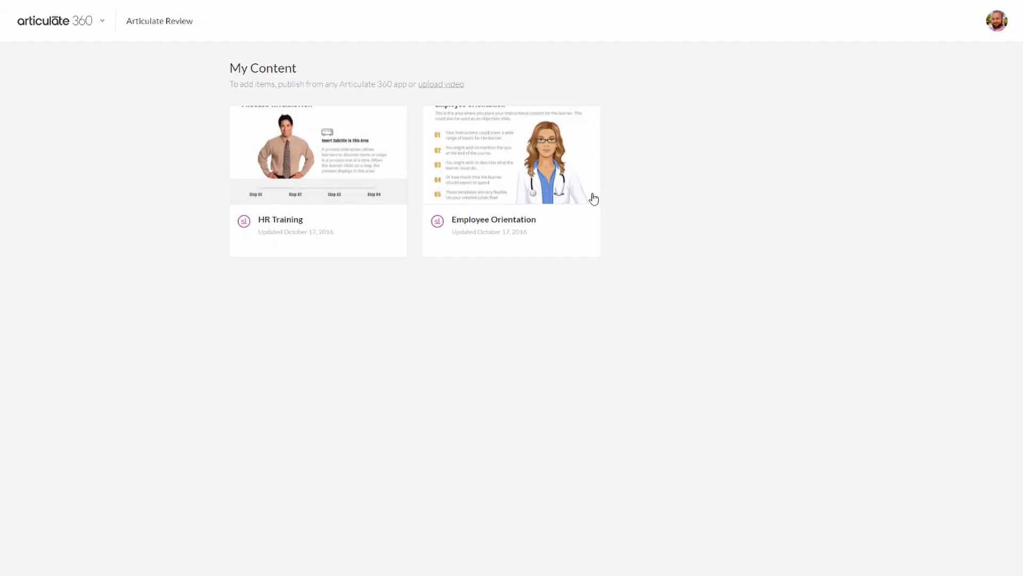
pyautogui.moveTo(286, 283)
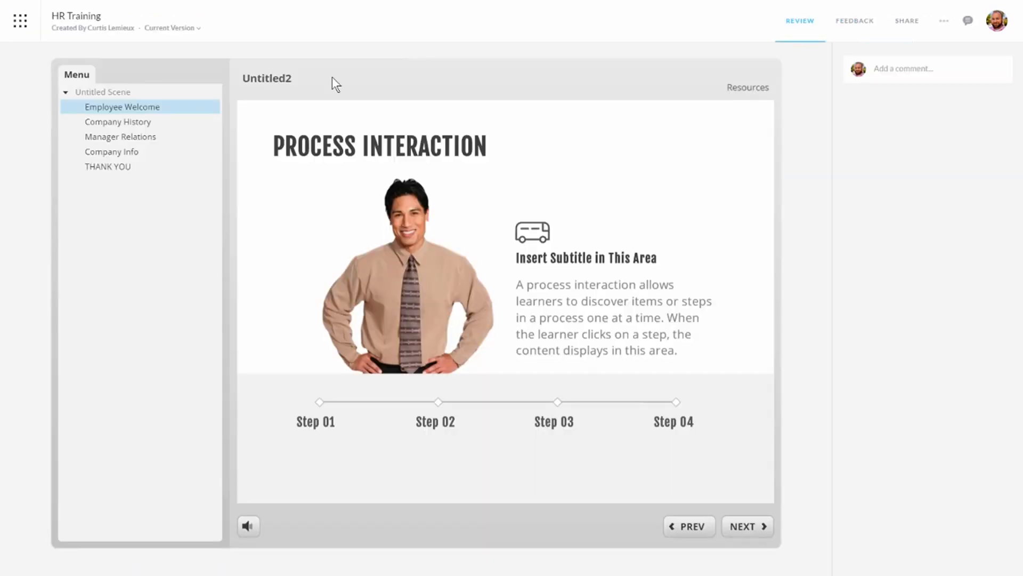
pyautogui.moveTo(199, 340)
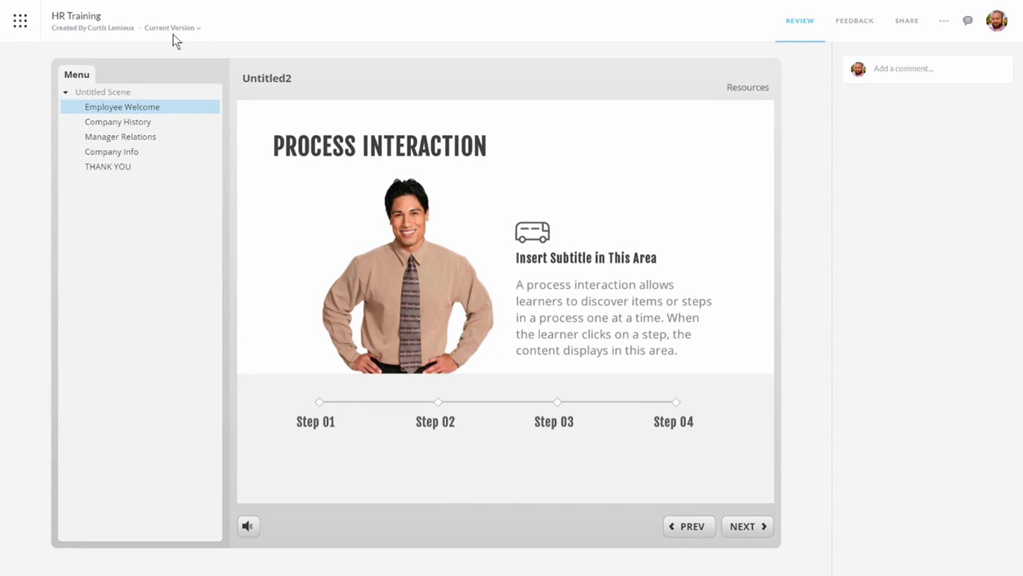
pyautogui.moveTo(774, 58)
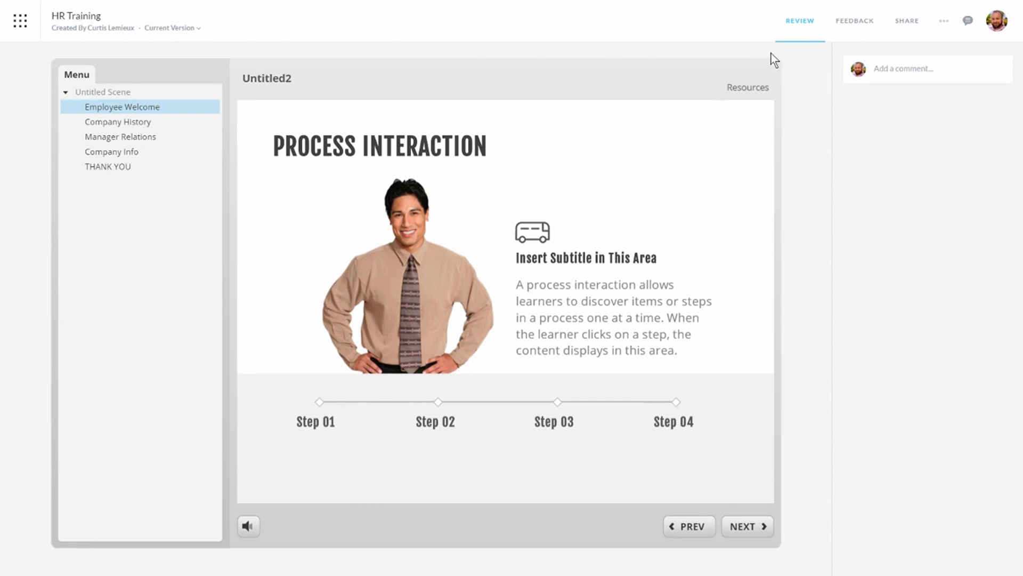
pyautogui.moveTo(612, 146)
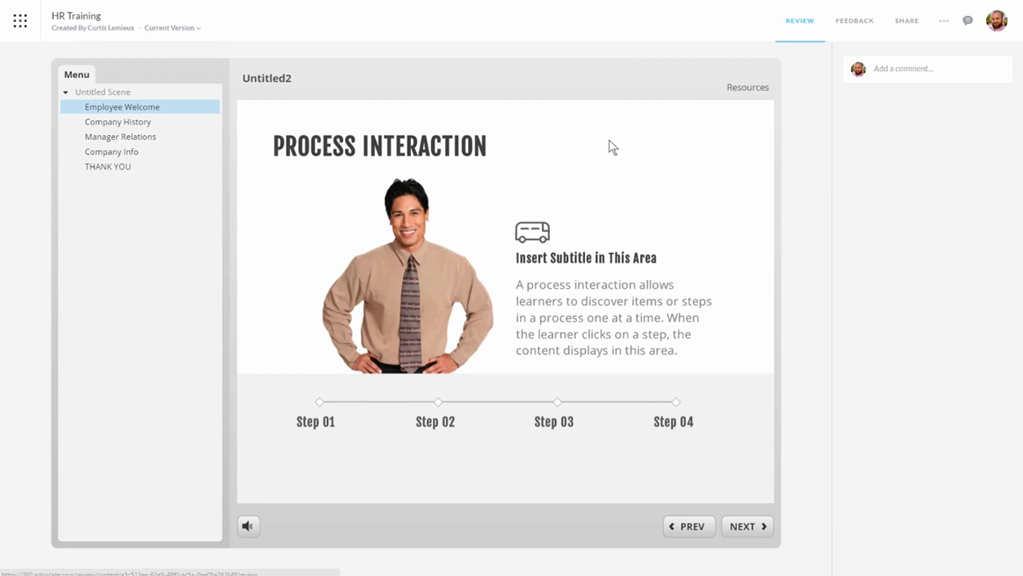
pyautogui.moveTo(891, 116)
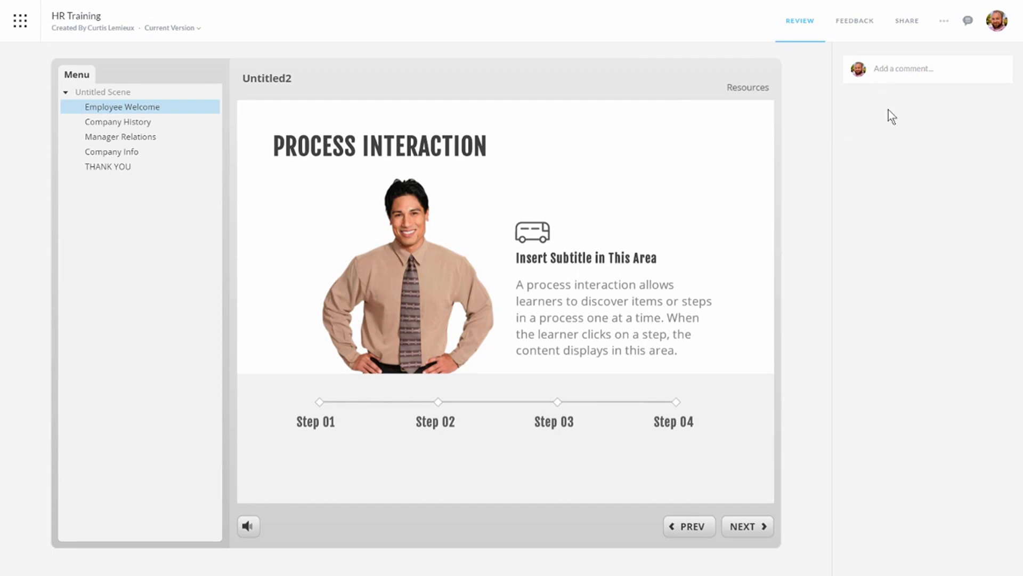
pyautogui.moveTo(854, 20)
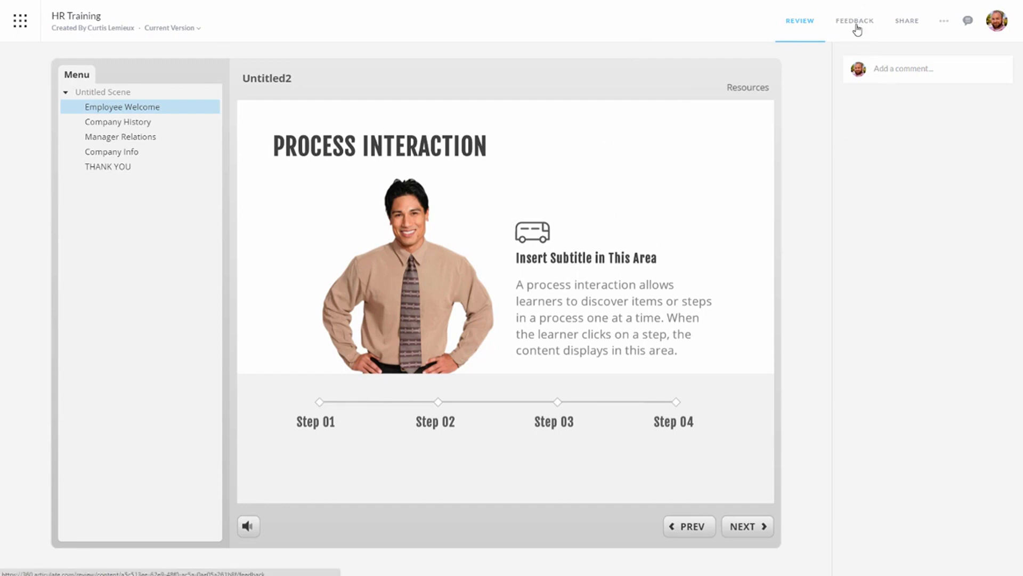
pyautogui.moveTo(906, 35)
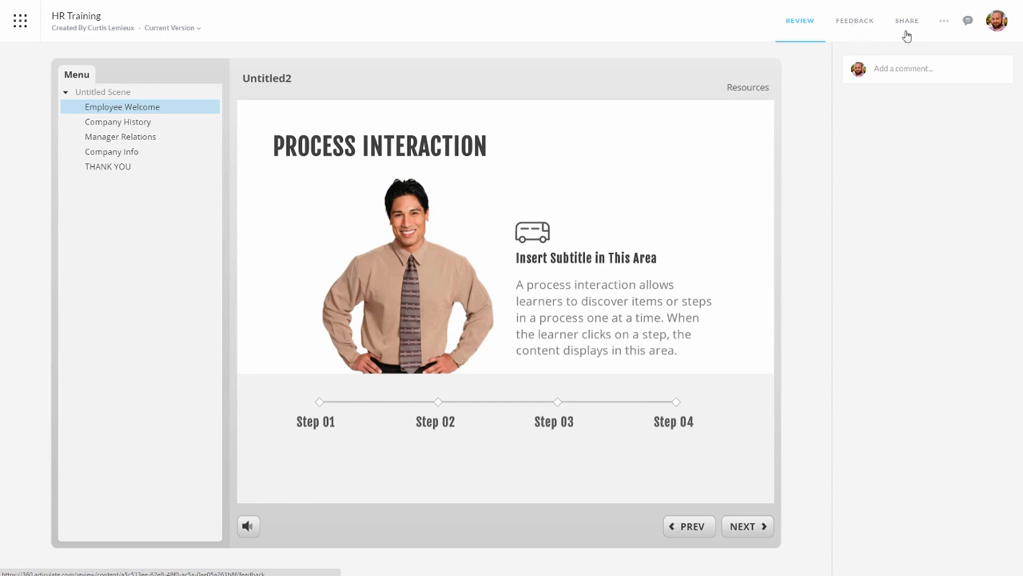
pyautogui.moveTo(943, 22)
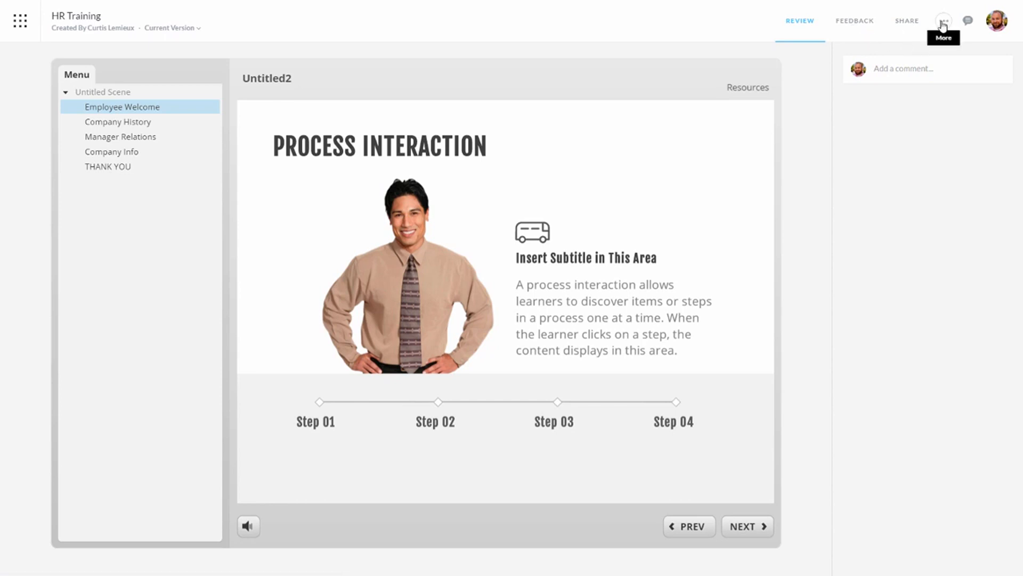
# - Show the comment options: mark all as read, hide resolved comments, disable comments
pyautogui.click(943, 21)
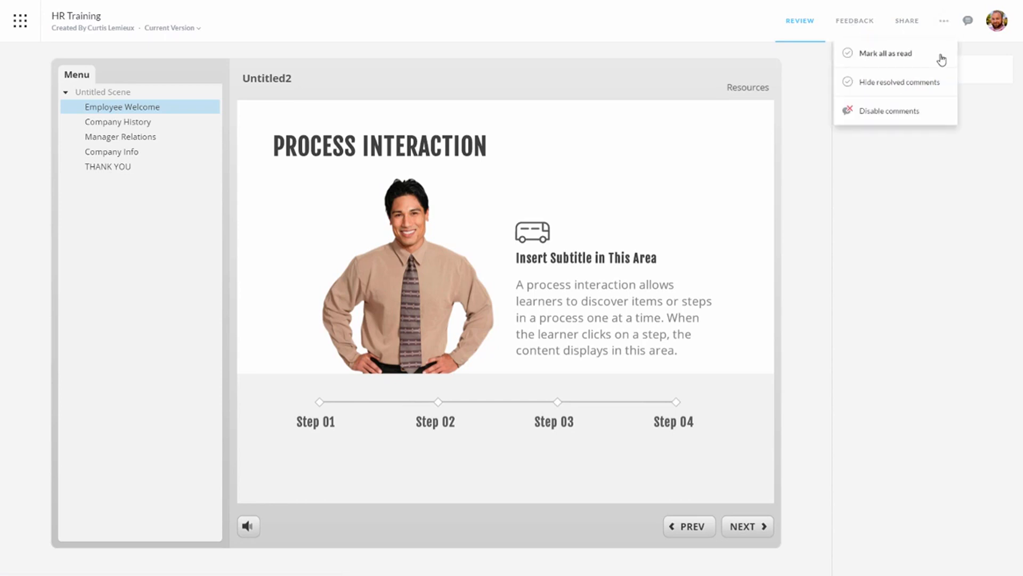
pyautogui.moveTo(922, 58)
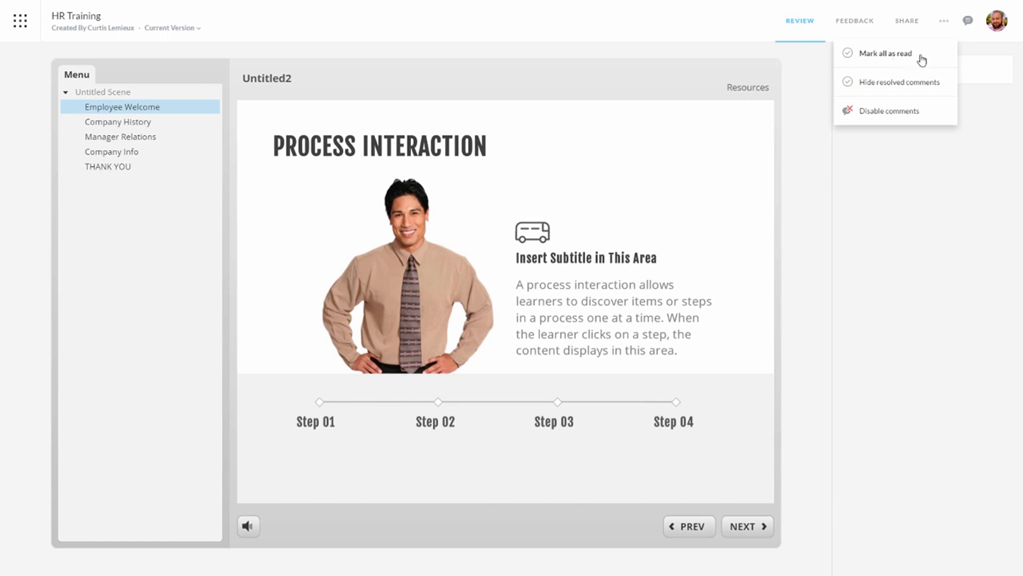
pyautogui.moveTo(904, 86)
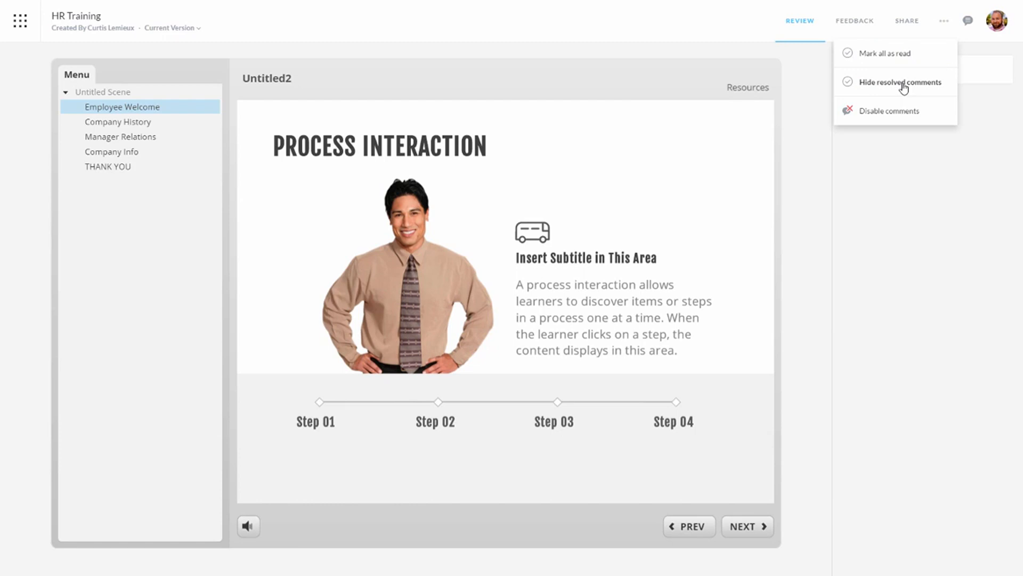
pyautogui.moveTo(852, 135)
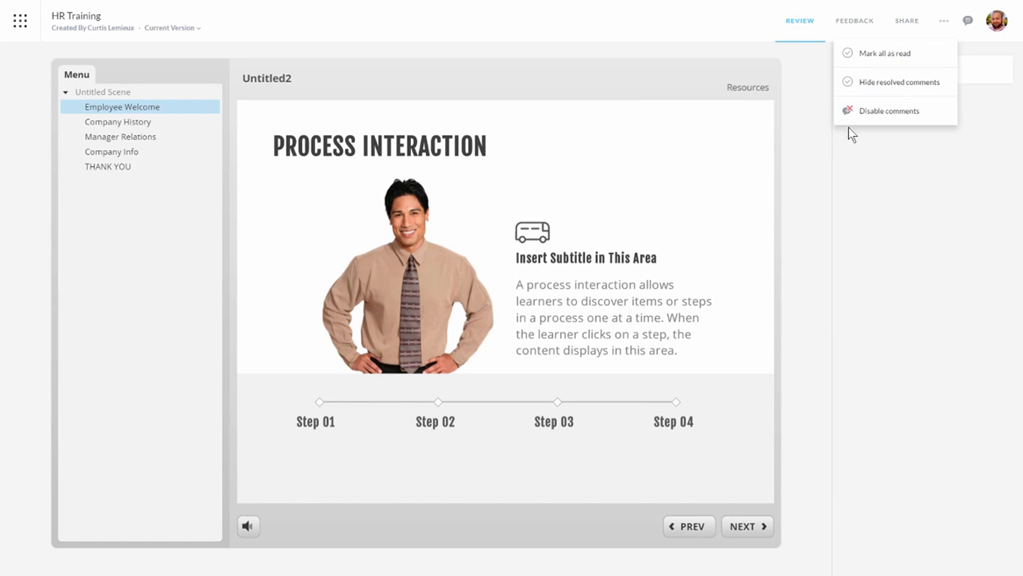
pyautogui.moveTo(876, 124)
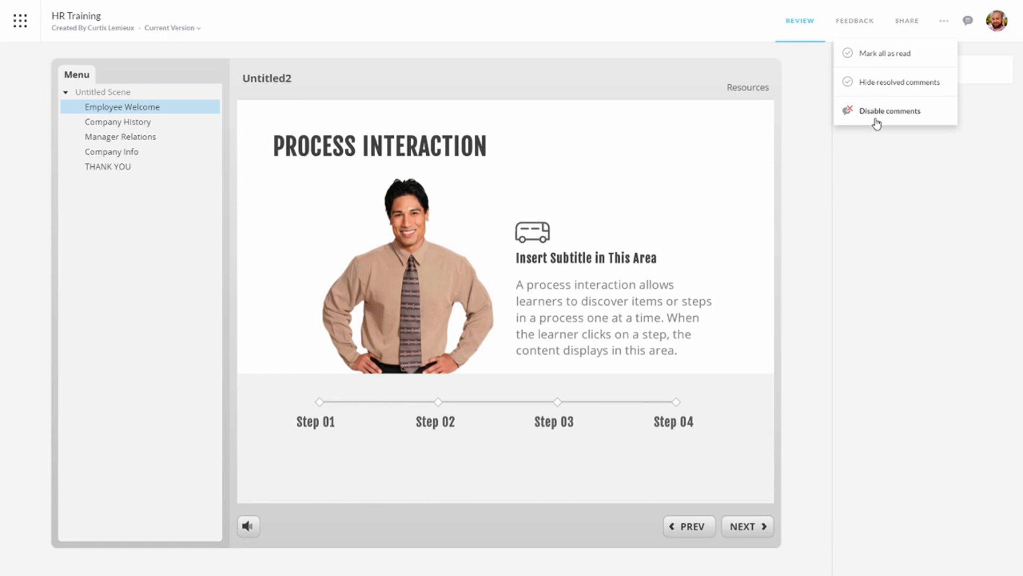
pyautogui.moveTo(801, 77)
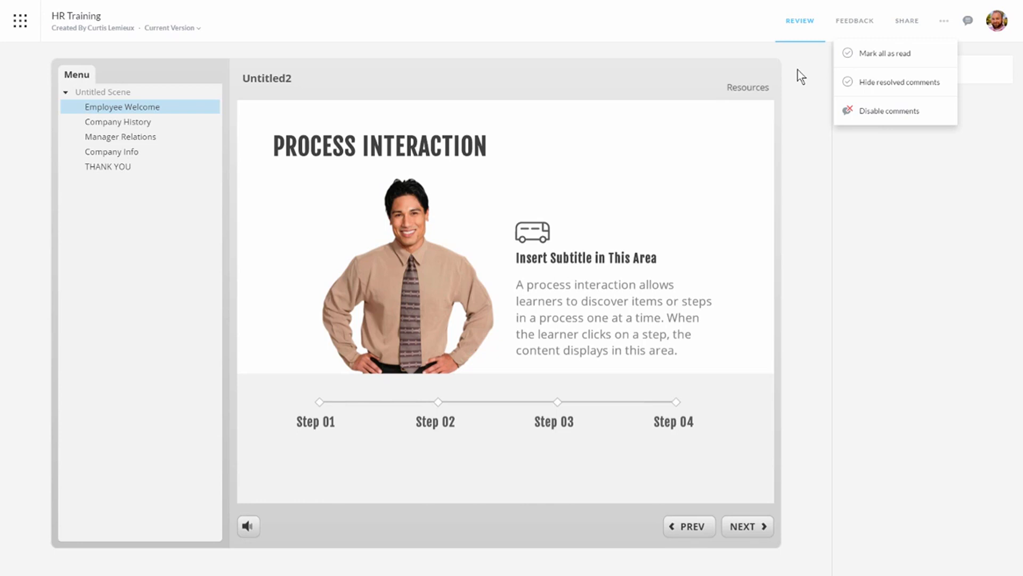
pyautogui.moveTo(857, 31)
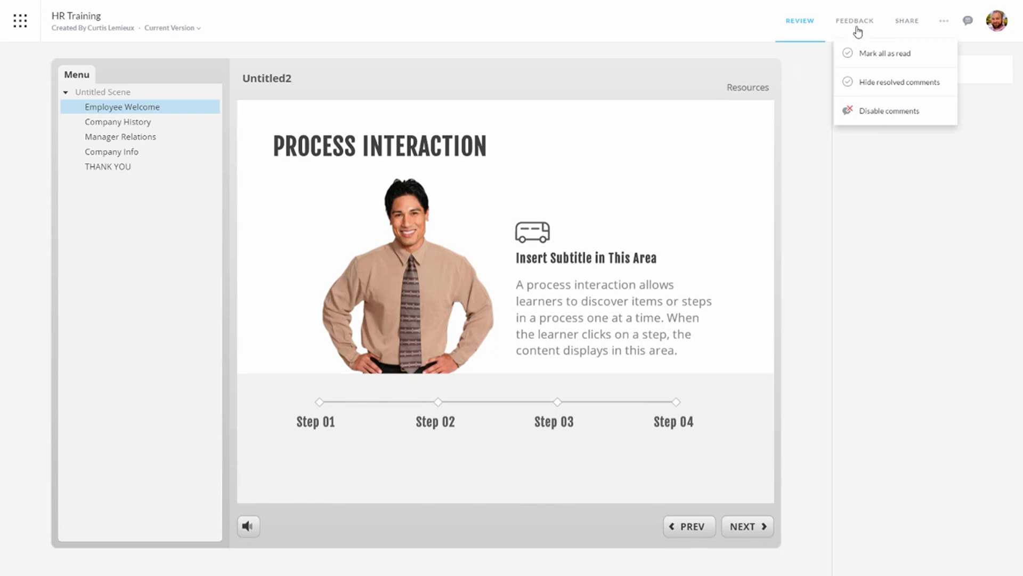
# - Copy the HR Training shareable link and protect it with a password
pyautogui.click(906, 20)
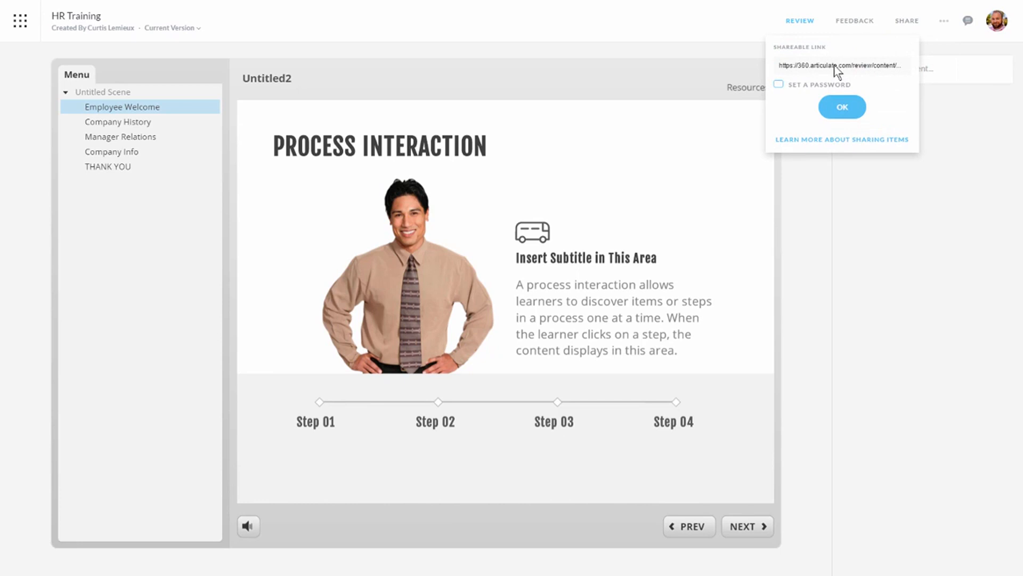
pyautogui.moveTo(819, 91)
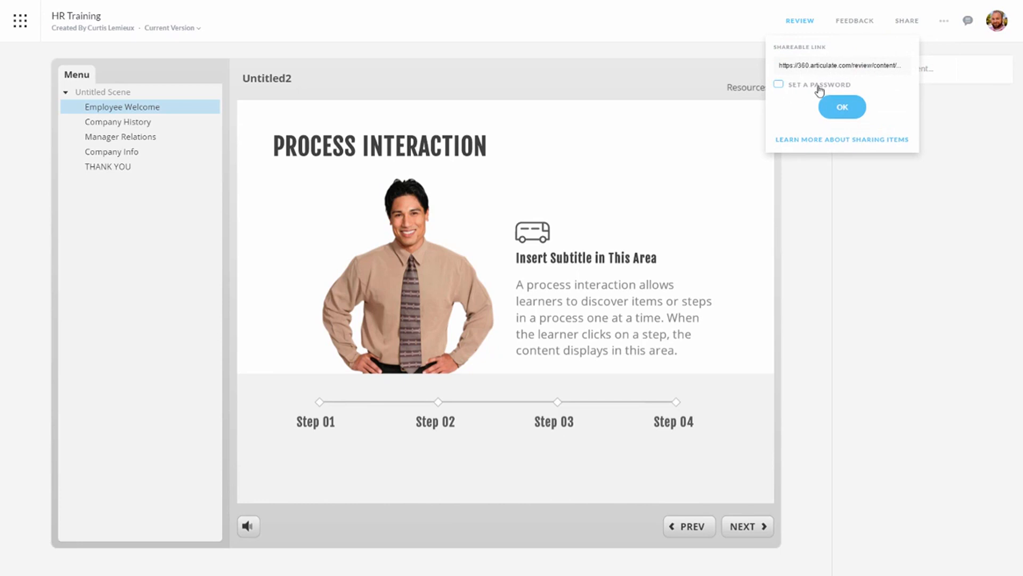
pyautogui.moveTo(809, 71)
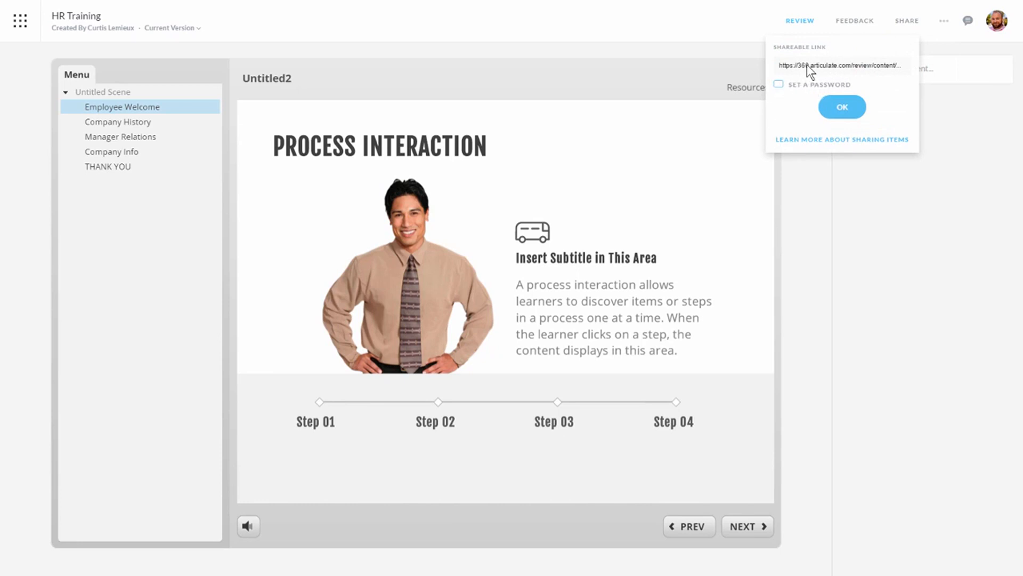
pyautogui.tripleClick(842, 65)
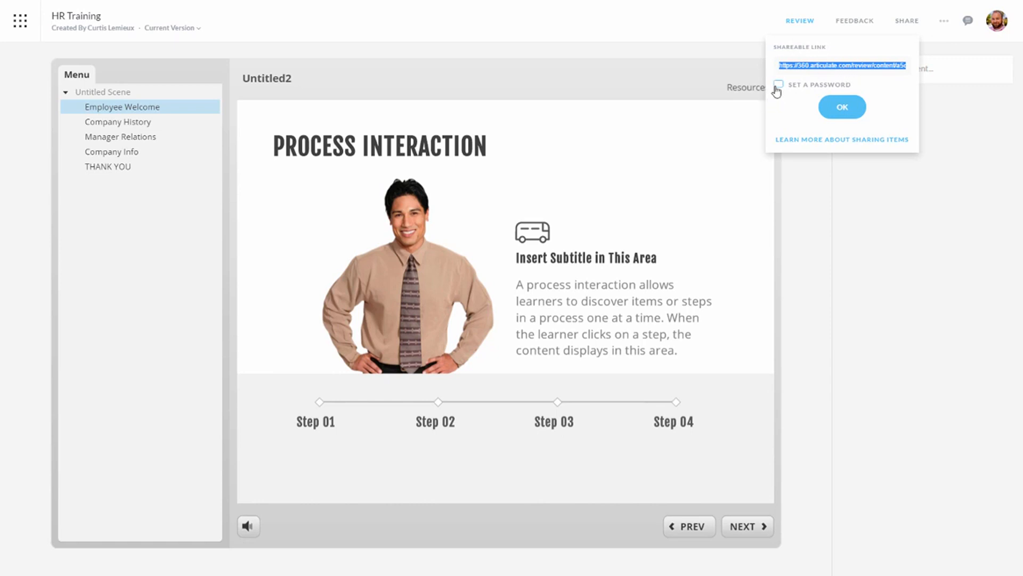
pyautogui.click(778, 84)
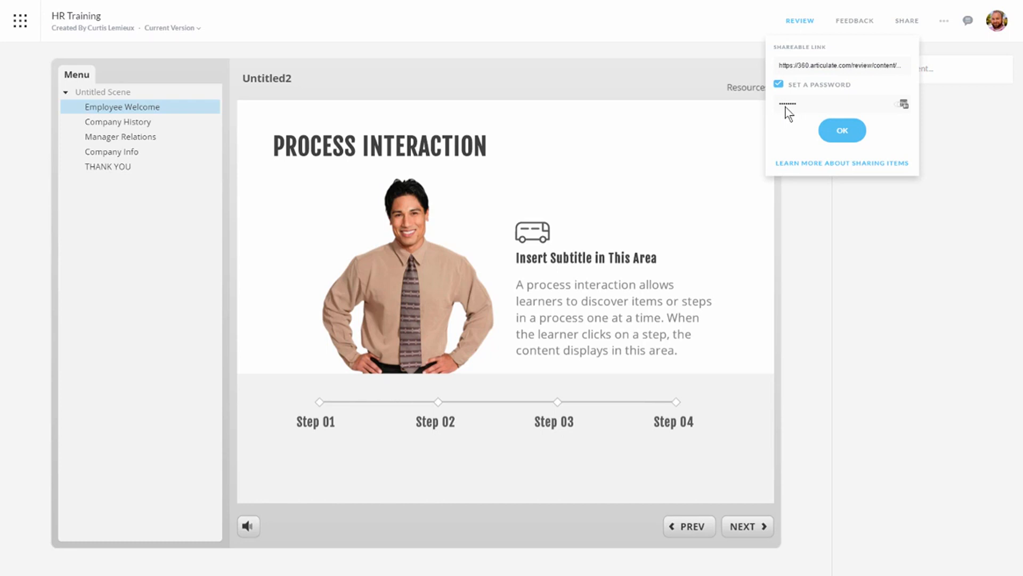
pyautogui.click(842, 130)
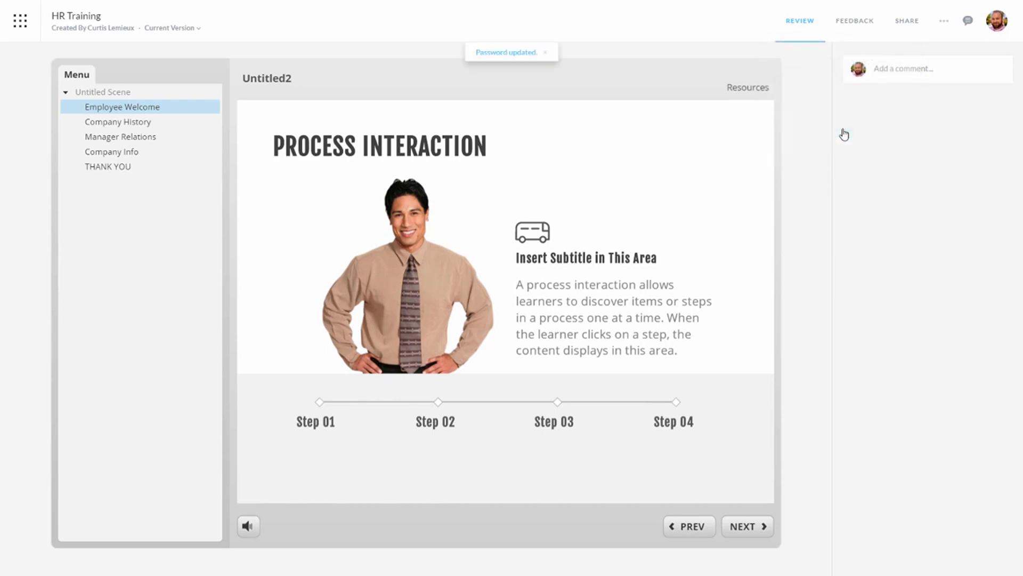
pyautogui.moveTo(527, 113)
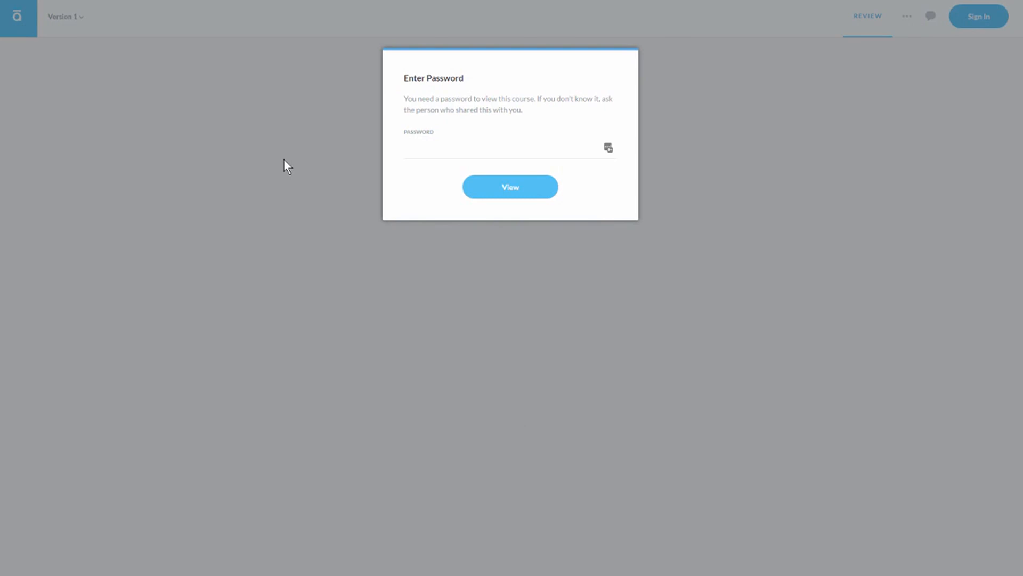
pyautogui.moveTo(296, 165)
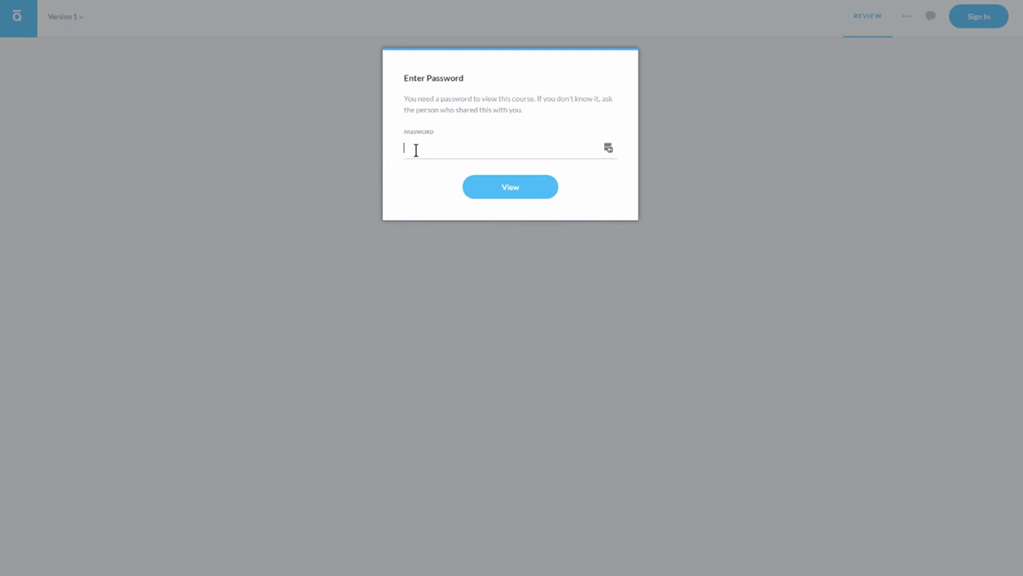
# - Unlock the shared HR Training link as an outside reviewer by entering the password
pyautogui.write('password')
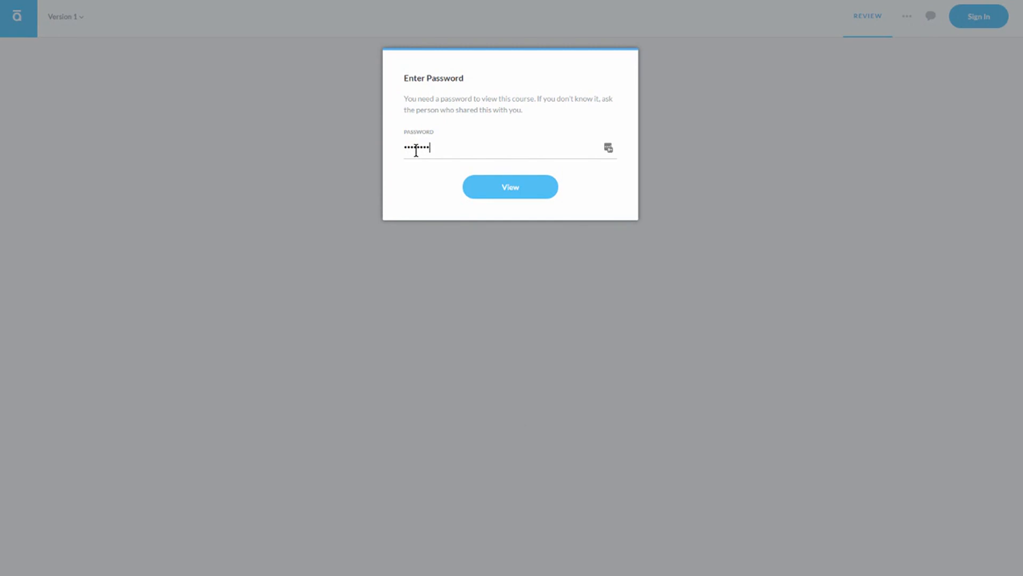
pyautogui.click(510, 186)
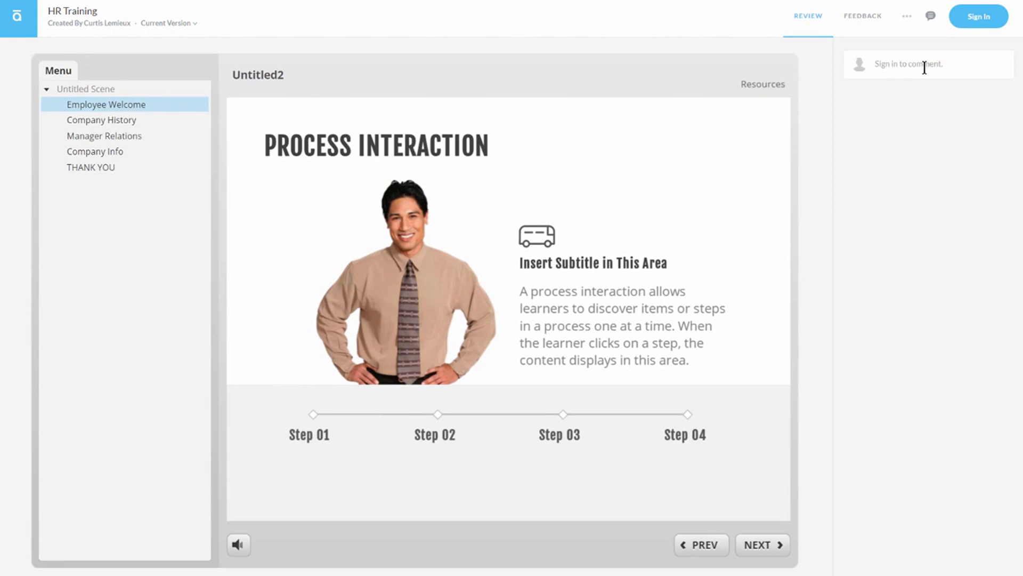
pyautogui.moveTo(888, 91)
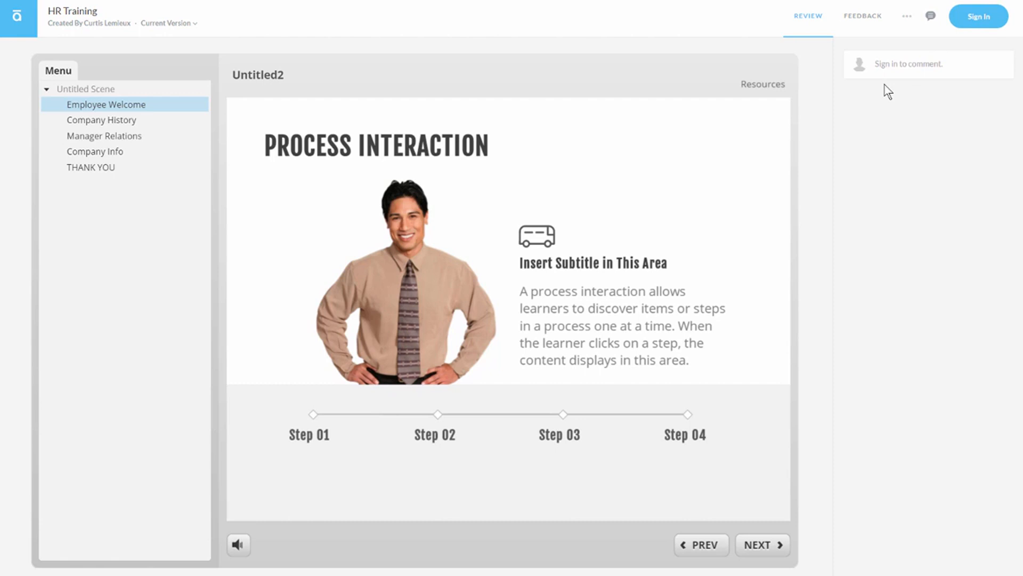
# - Bring up the Sign In form from the comments panel to comment as the reviewer
pyautogui.click(978, 16)
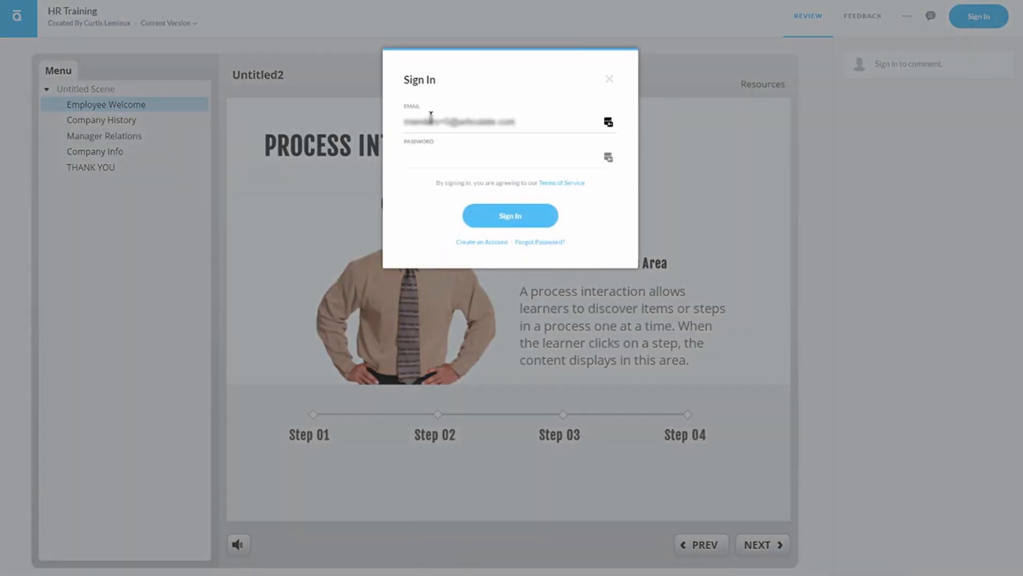
# - Sign in as the reviewer and comment on Employee Welcome asking for an illustrated character
pyautogui.write('••••')
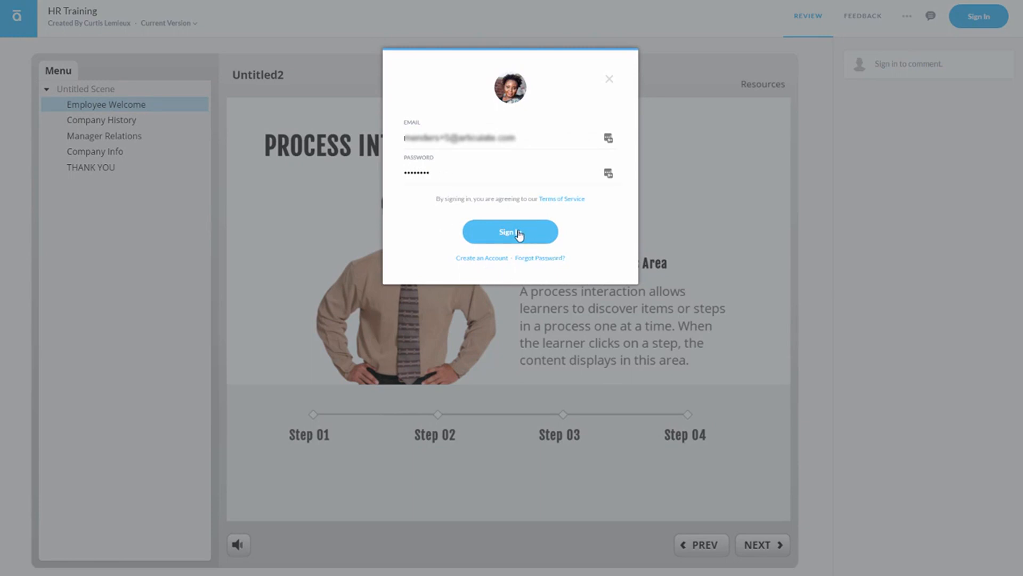
pyautogui.click(510, 231)
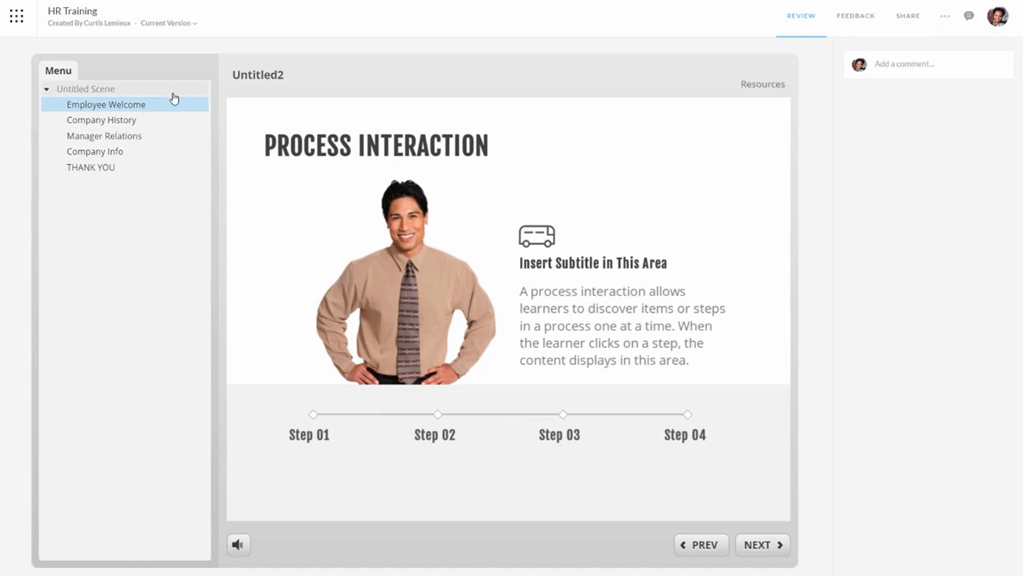
pyautogui.moveTo(424, 139)
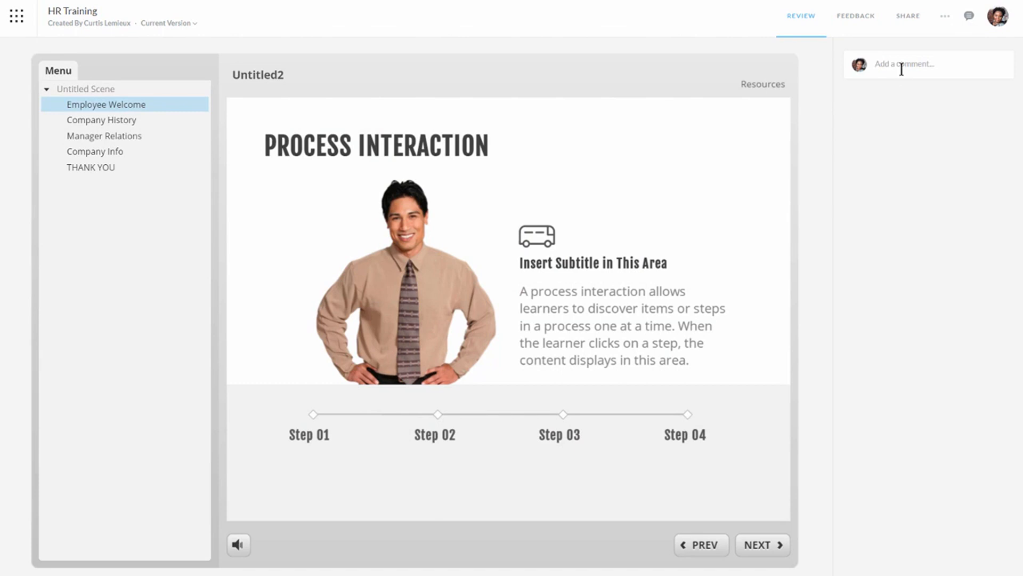
pyautogui.write('I like the look of the slide. But want an illustrated character instead')
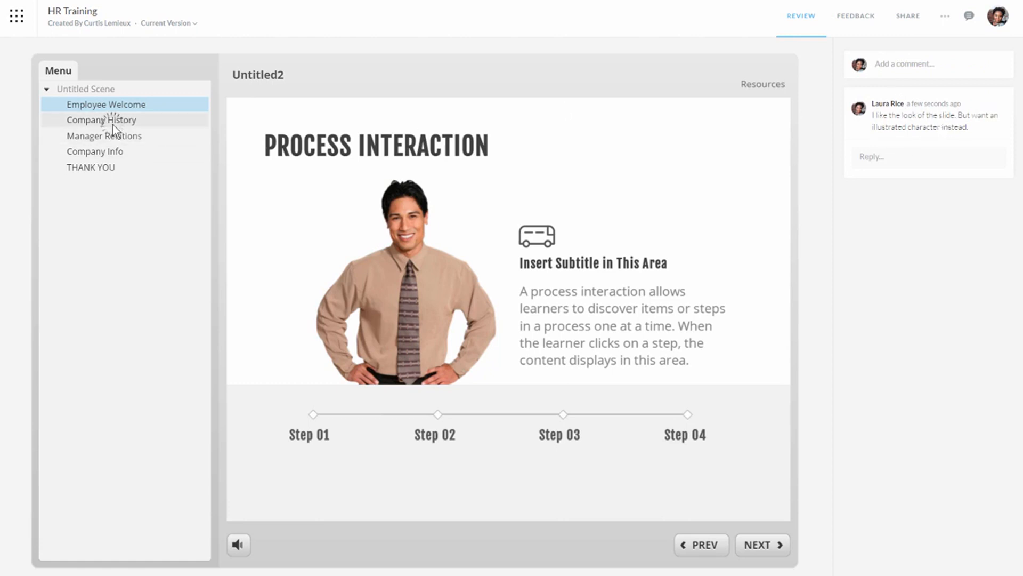
# - Comment 'change colors' on Company History and ask to get rid of characters on Manager Relations
pyautogui.click(101, 120)
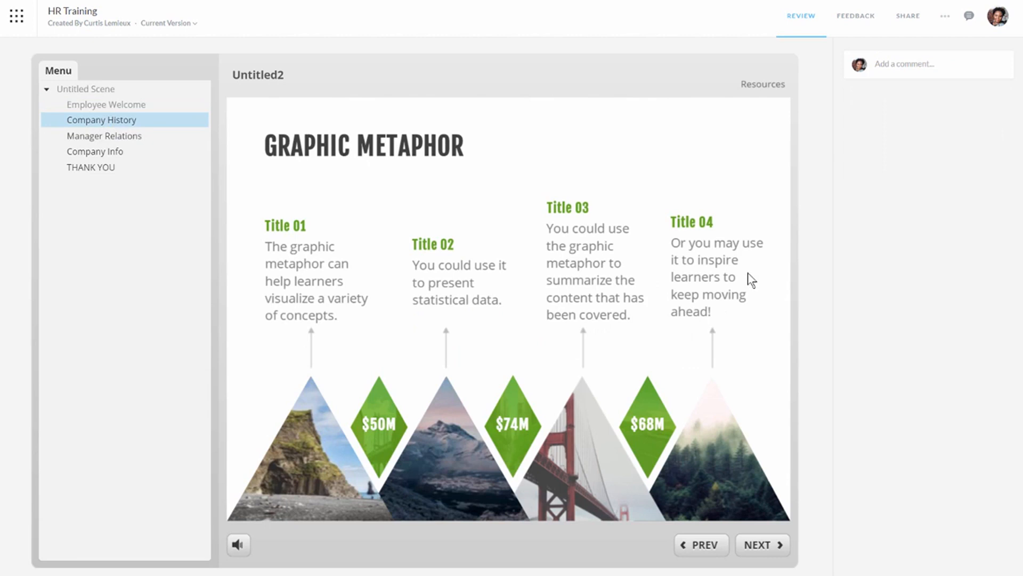
pyautogui.write('d')
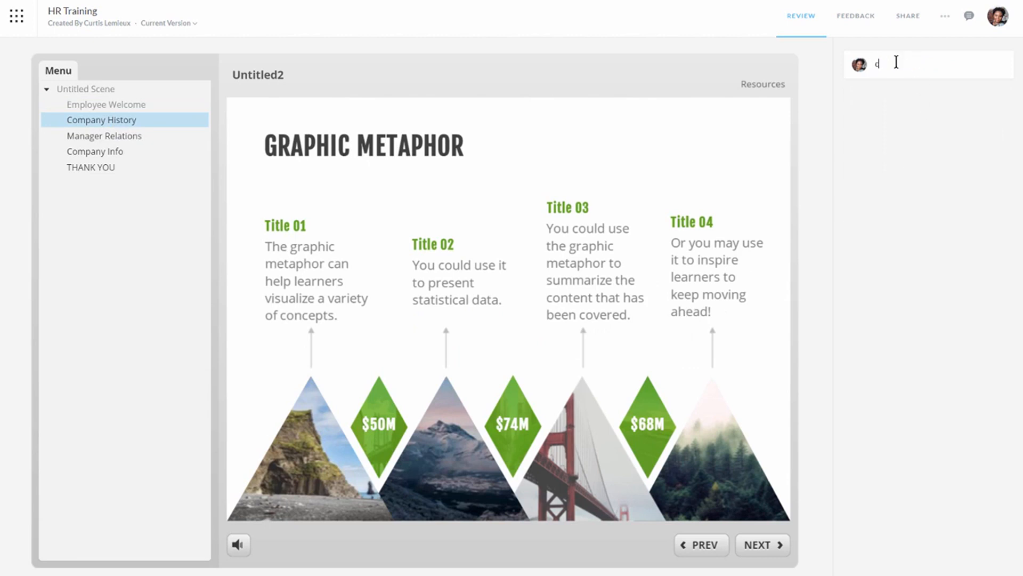
pyautogui.write('change colors')
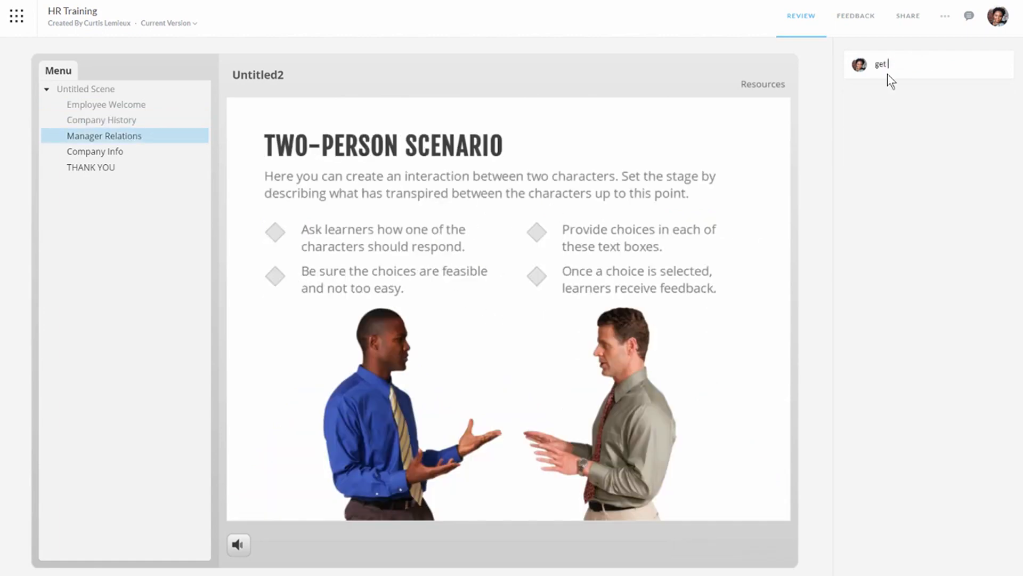
pyautogui.write('rid of chr')
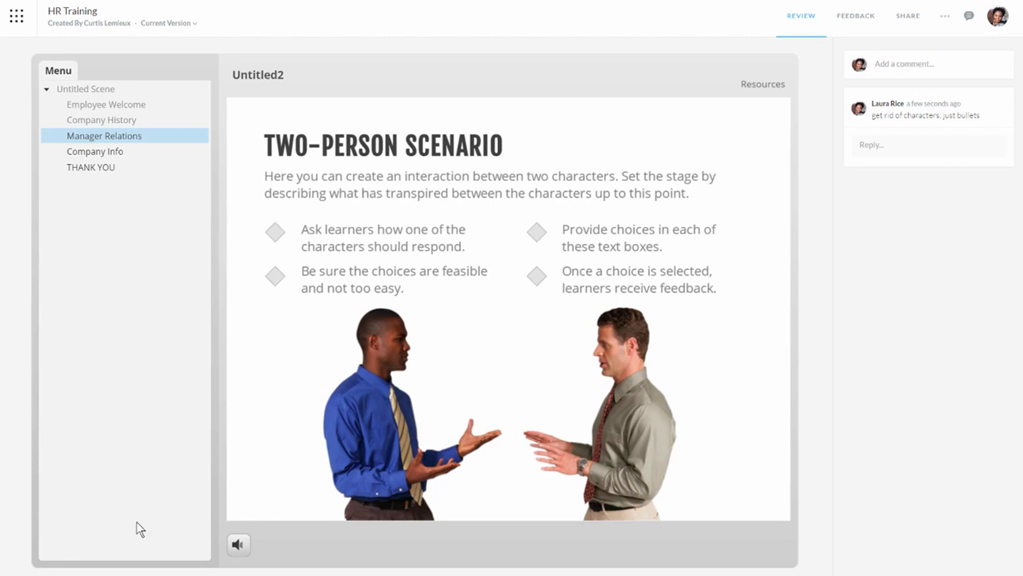
pyautogui.click(122, 107)
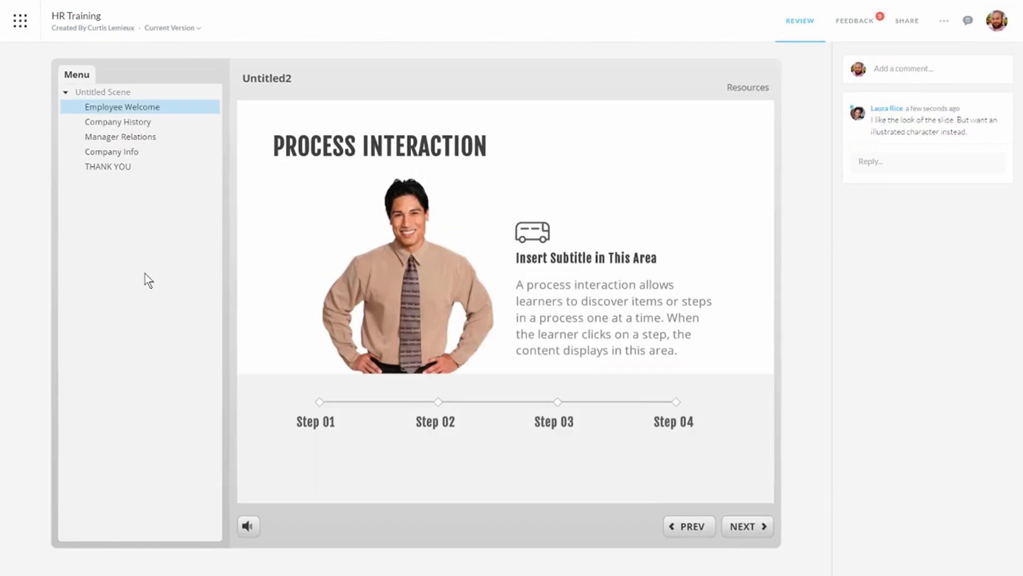
pyautogui.moveTo(409, 228)
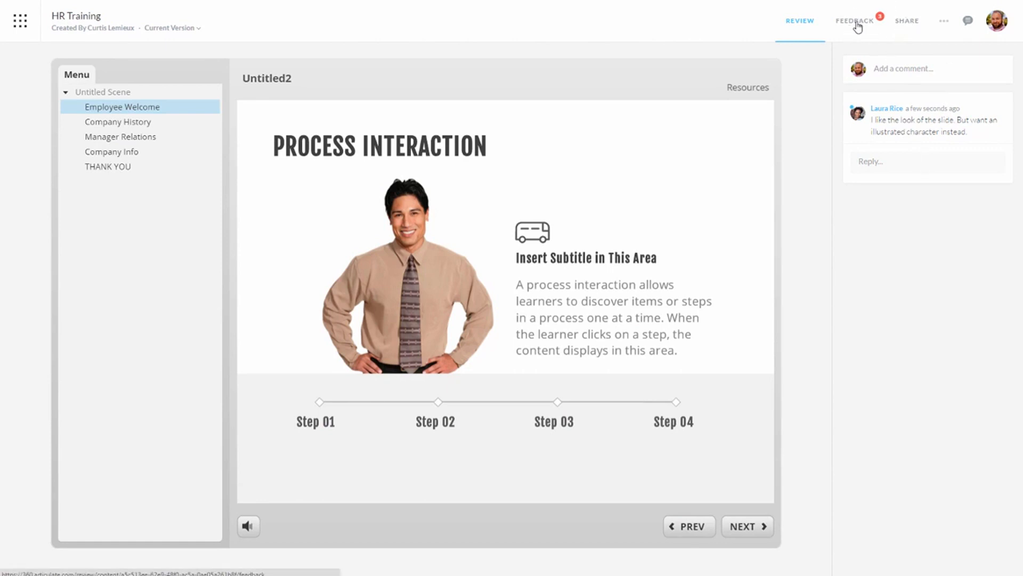
# - In the Feedback list, reply asking 'what type of illustrated characters?'
pyautogui.click(854, 21)
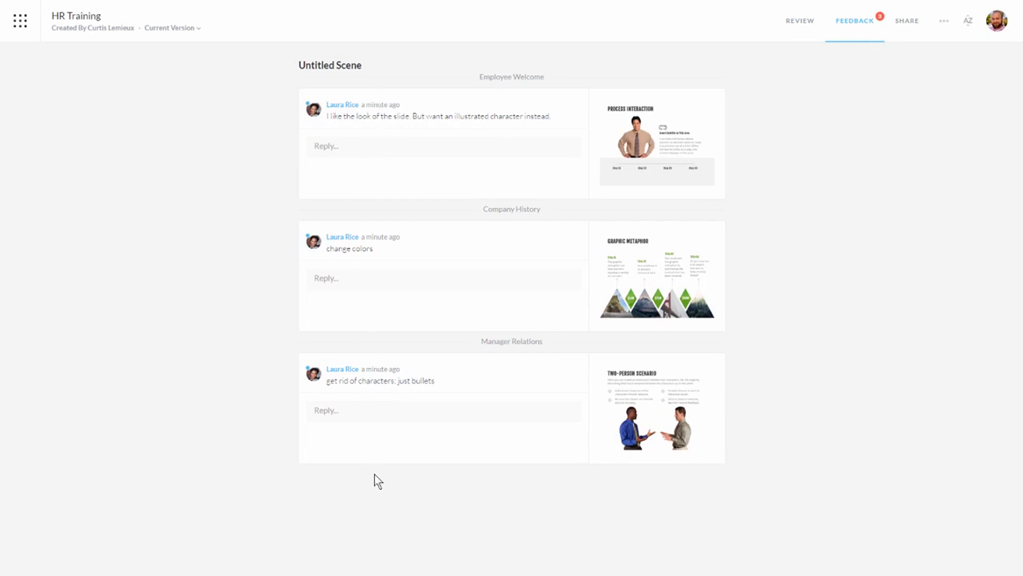
pyautogui.moveTo(362, 174)
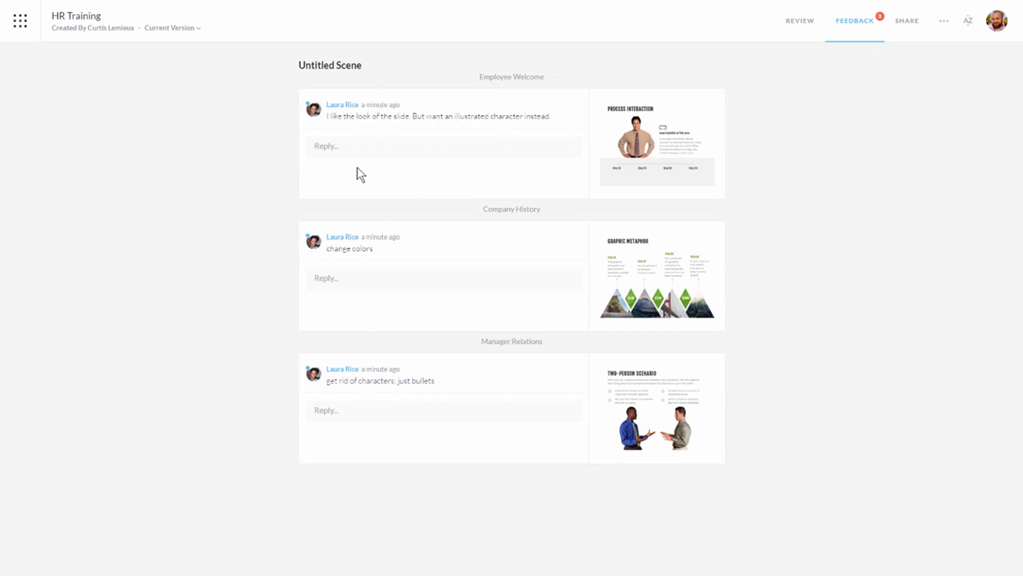
pyautogui.write('what type of illustrated char')
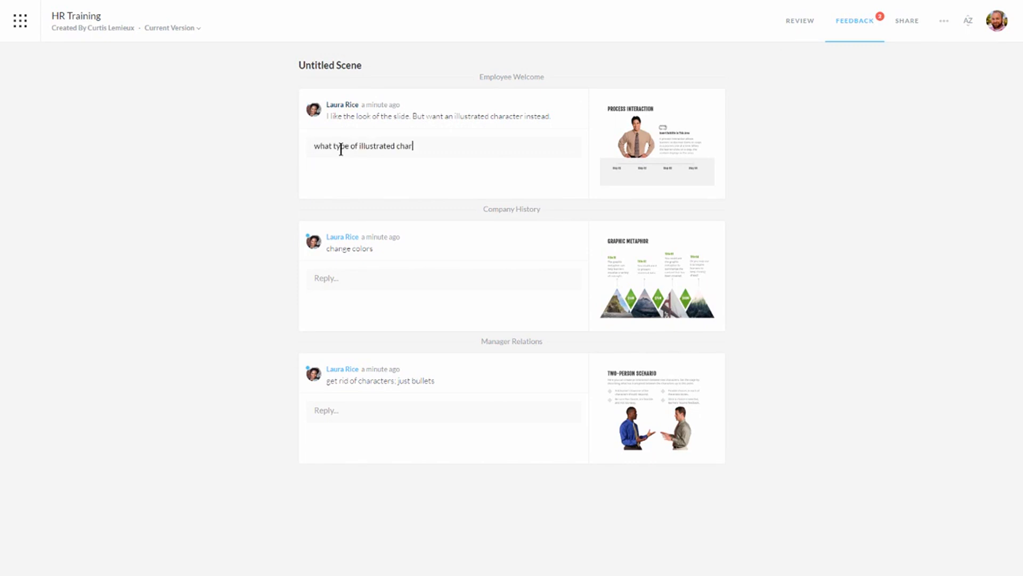
pyautogui.write('acters?')
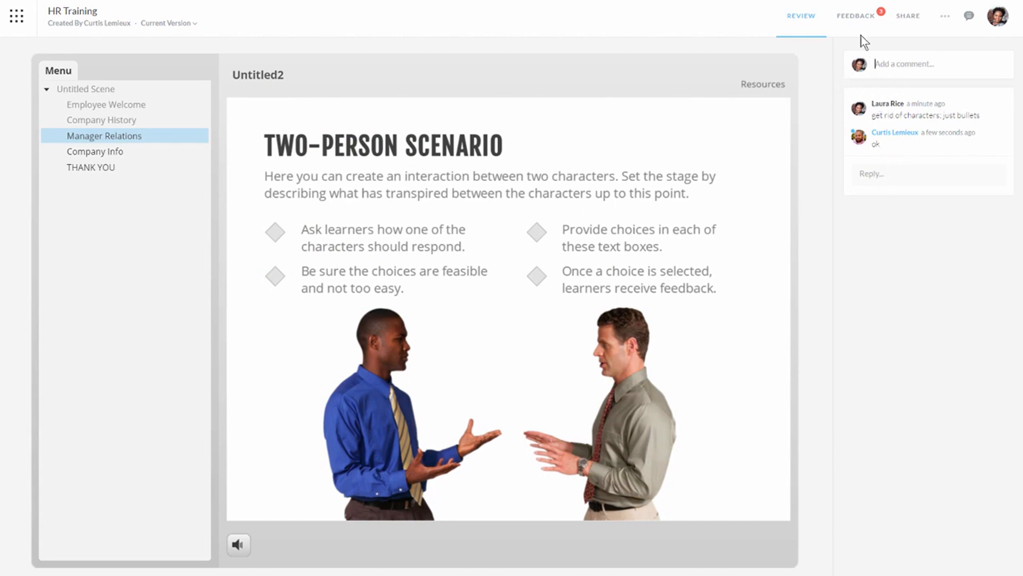
# - Reply 'those cool characters you used before' on Employee Welcome and 'ok' on Company History
pyautogui.click(856, 16)
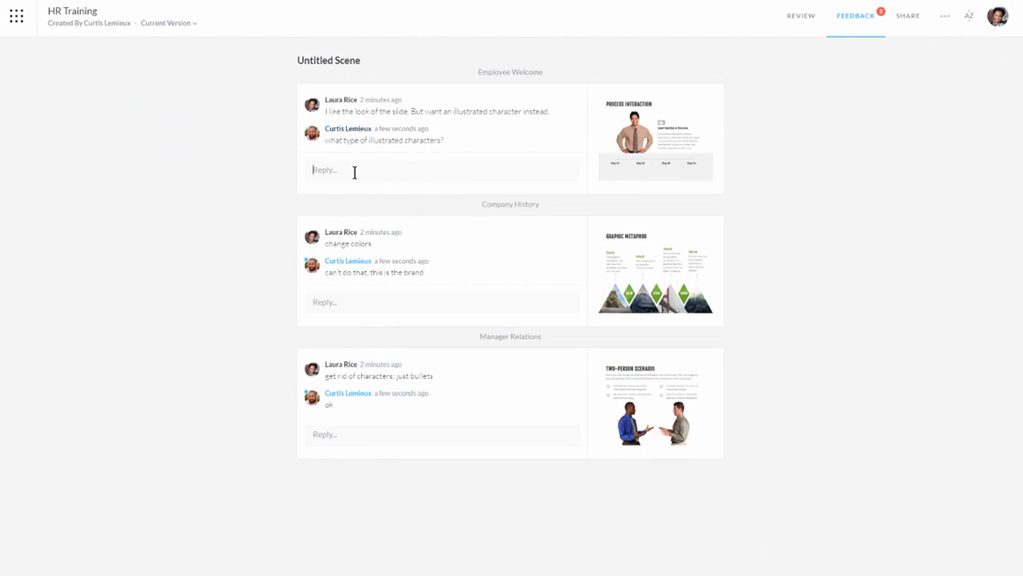
pyautogui.write('those cool characters you used')
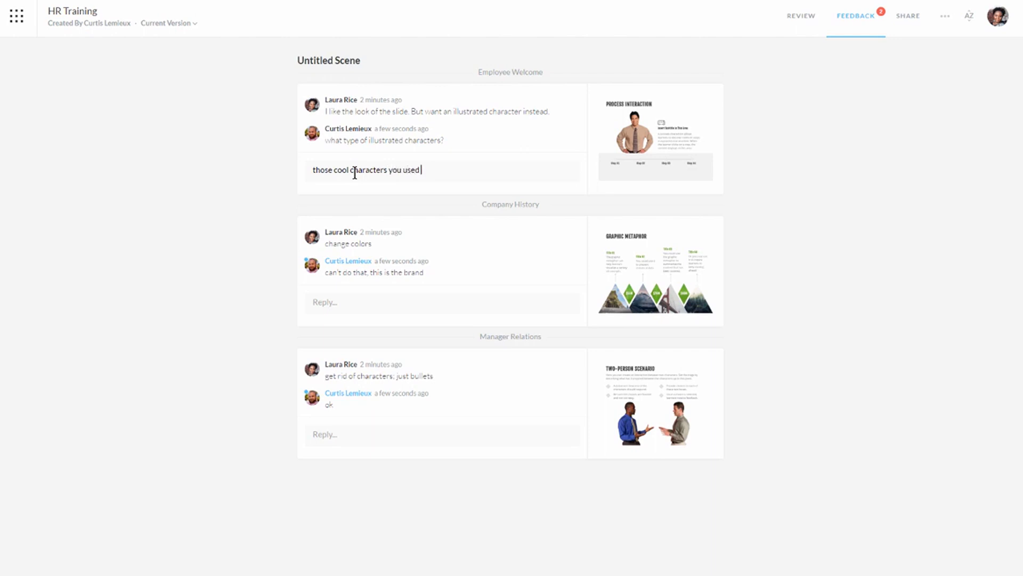
pyautogui.write('before')
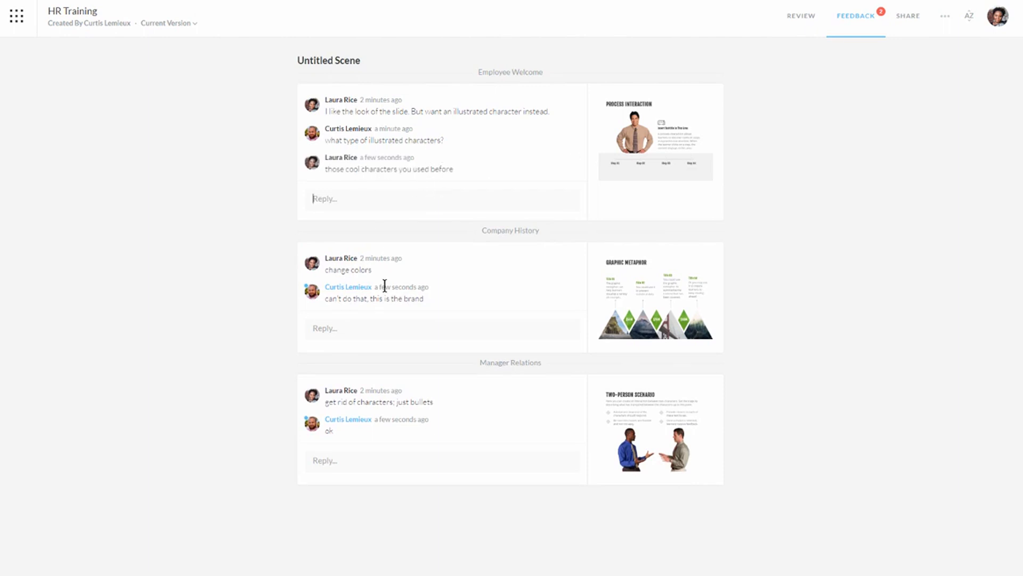
pyautogui.write('ok')
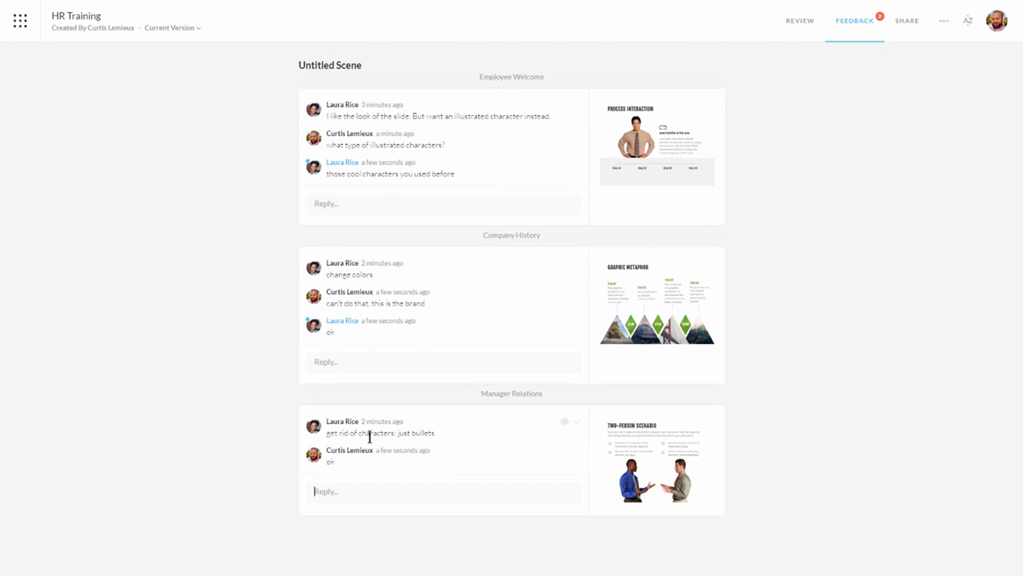
pyautogui.moveTo(578, 426)
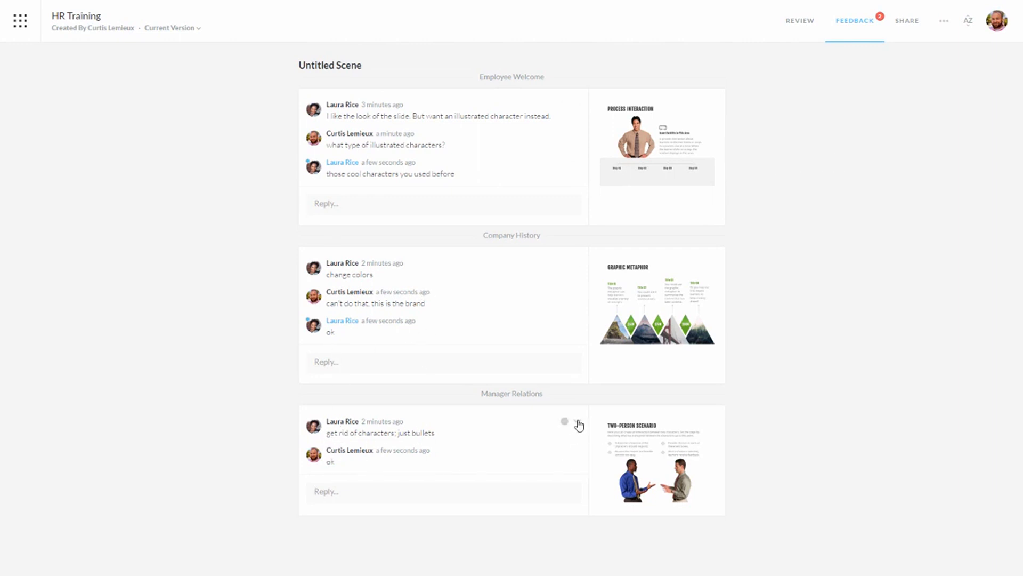
# - Mark the Manager Relations and Company History comment threads as resolved
pyautogui.click(565, 421)
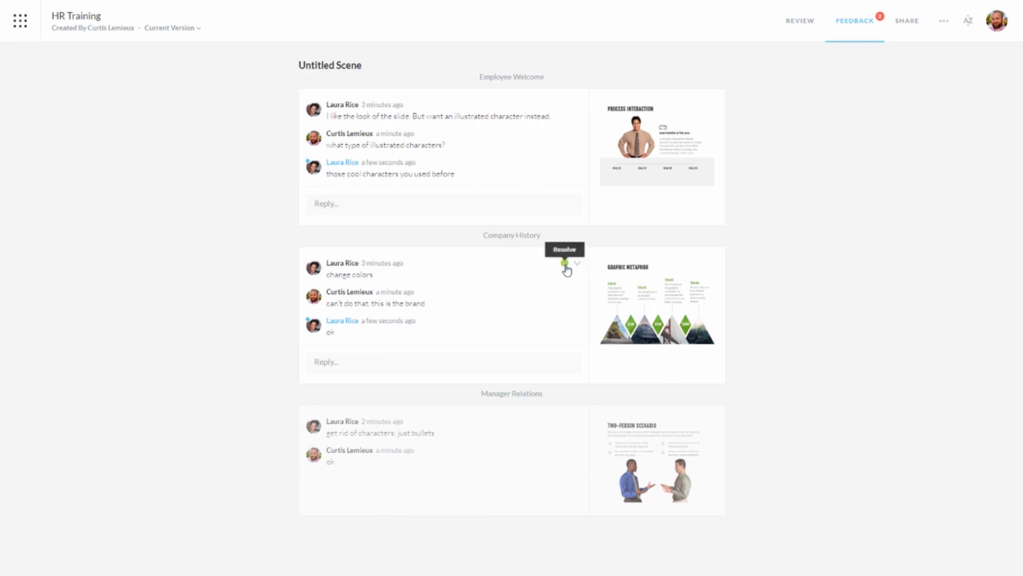
pyautogui.click(565, 262)
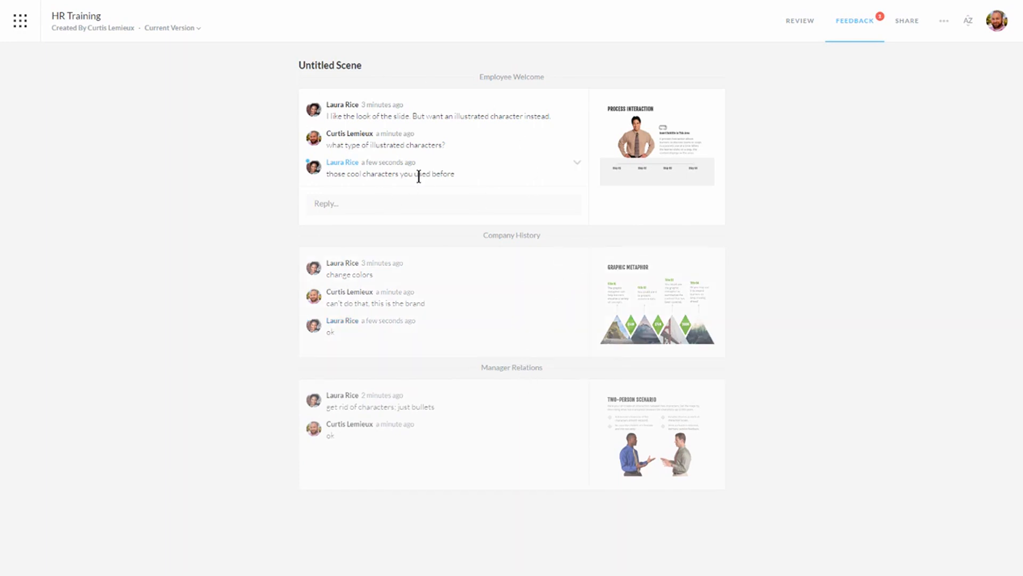
pyautogui.moveTo(454, 174)
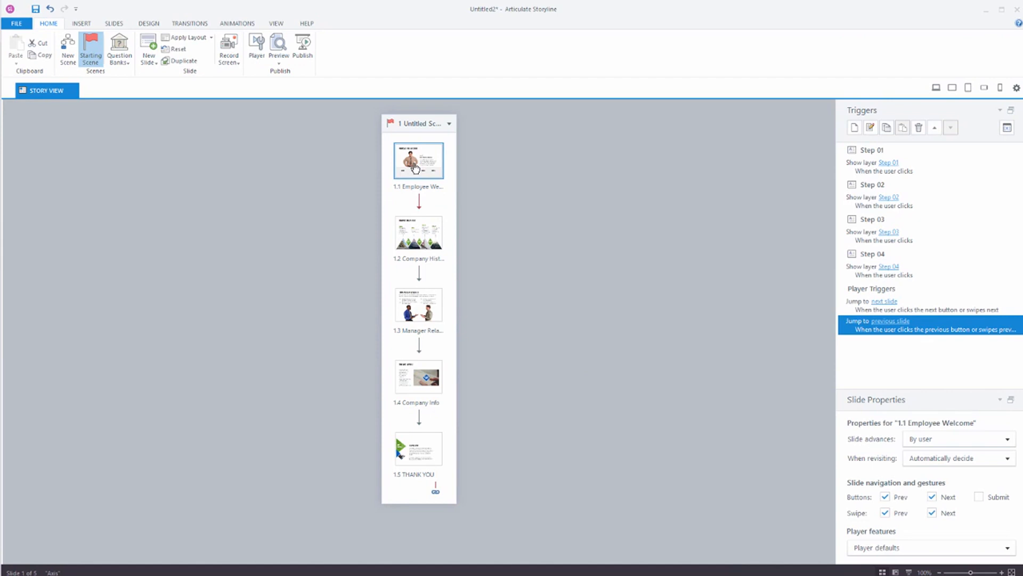
# - Select the Ron character on the Employee Welcome slide and bring up the character library
pyautogui.doubleClick(418, 160)
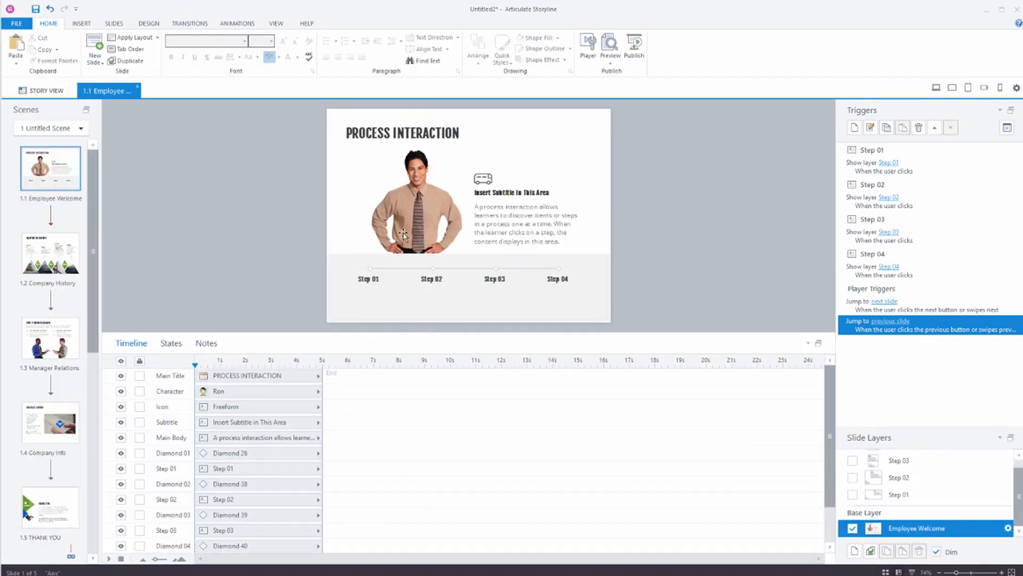
pyautogui.click(416, 200)
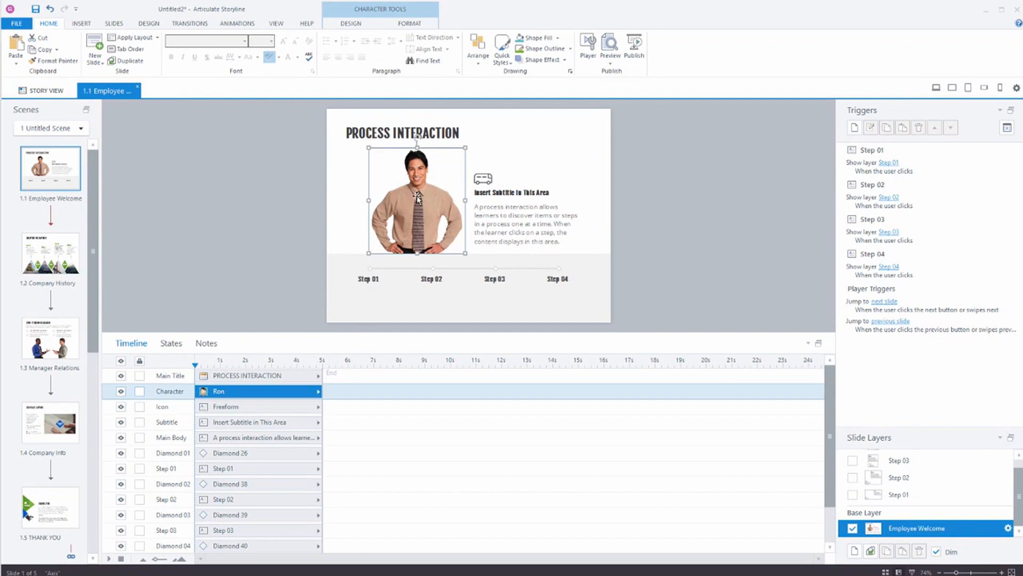
pyautogui.click(351, 23)
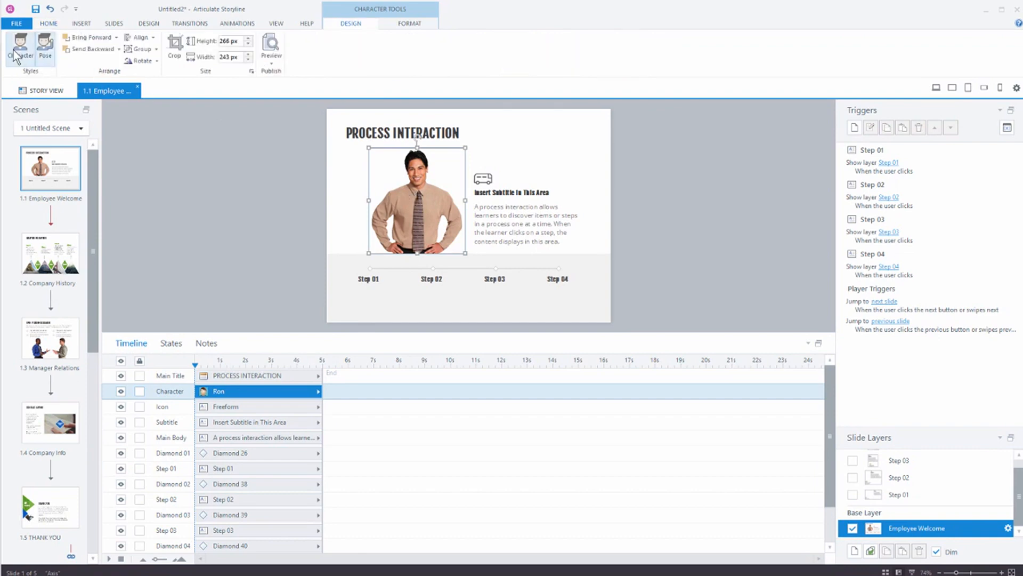
pyautogui.click(19, 45)
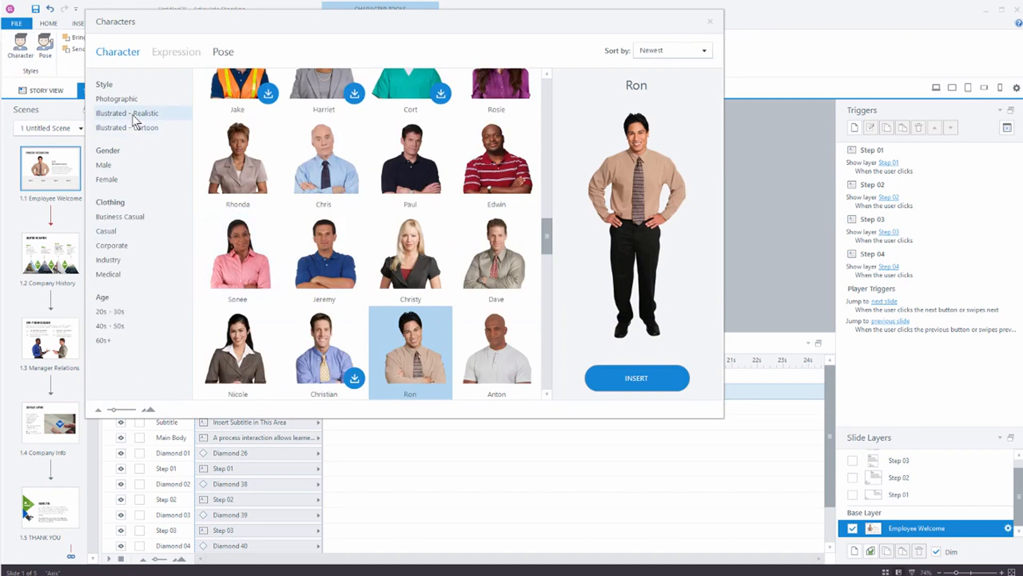
# - Swap Ron for the Illustrated - Realistic character Sylvie on the slide
pyautogui.click(127, 113)
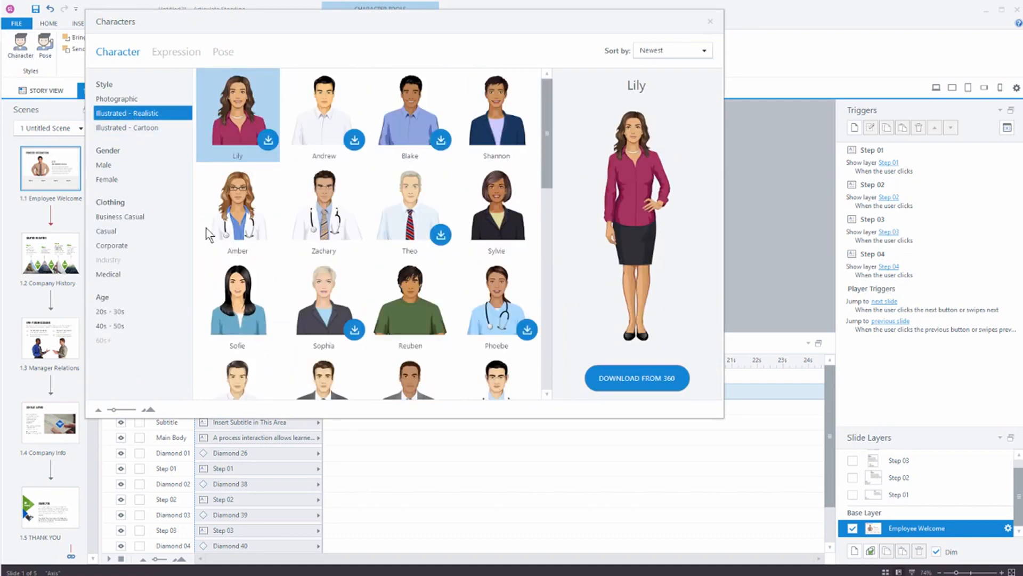
pyautogui.click(496, 205)
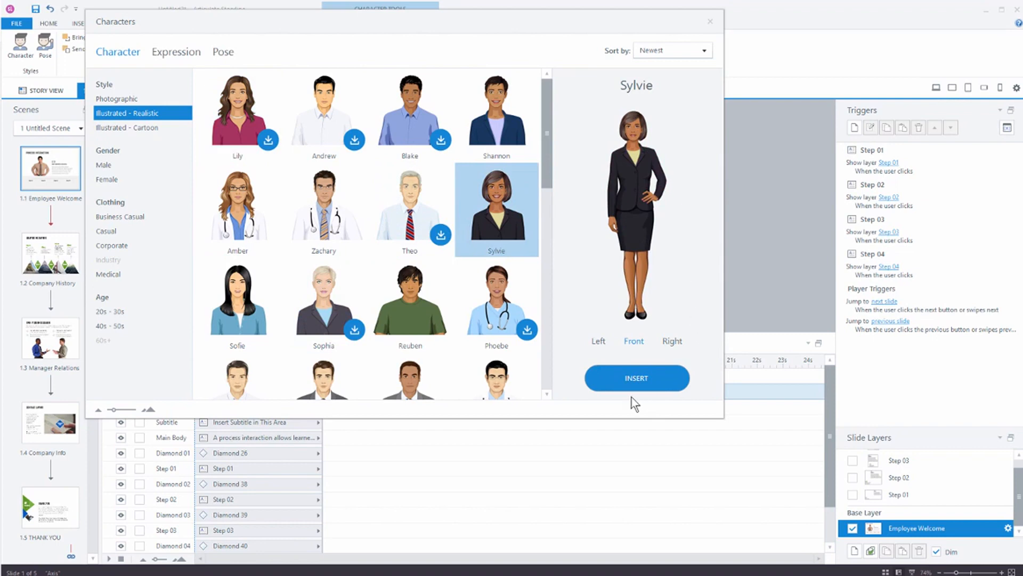
pyautogui.click(635, 377)
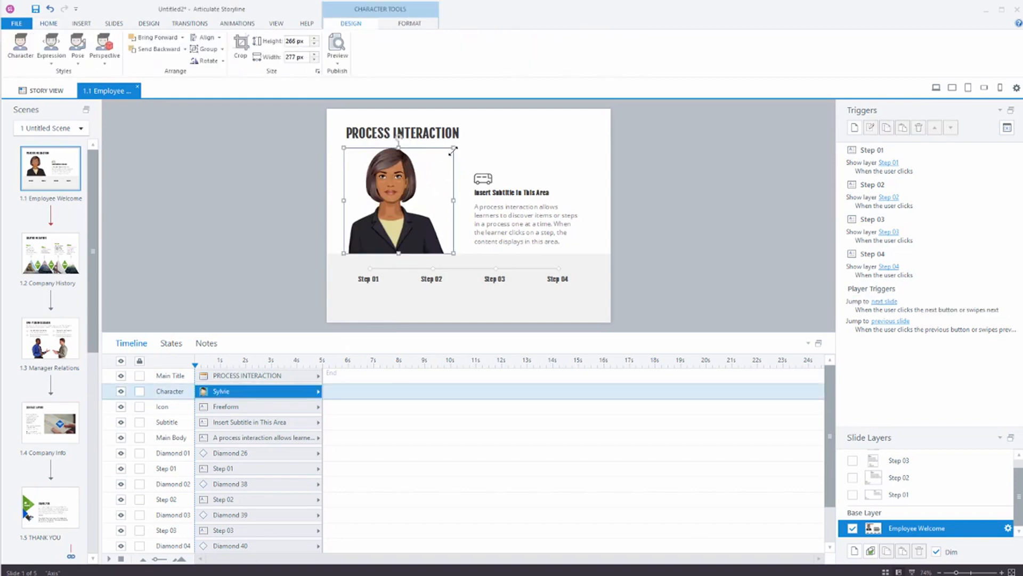
pyautogui.click(245, 220)
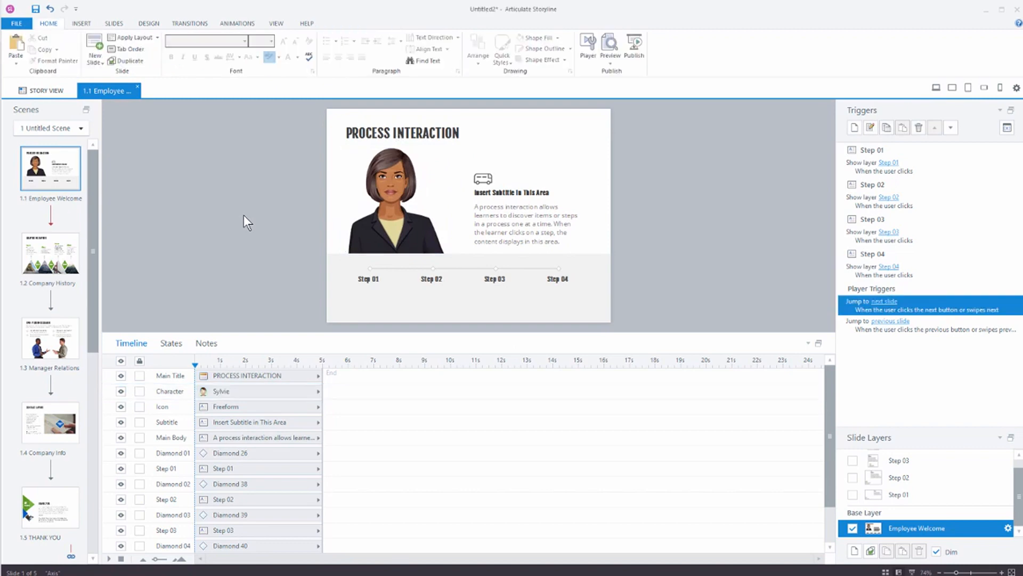
# - Clear the characters from the Manager Relations slide and start publishing a new HR Training version
pyautogui.click(50, 338)
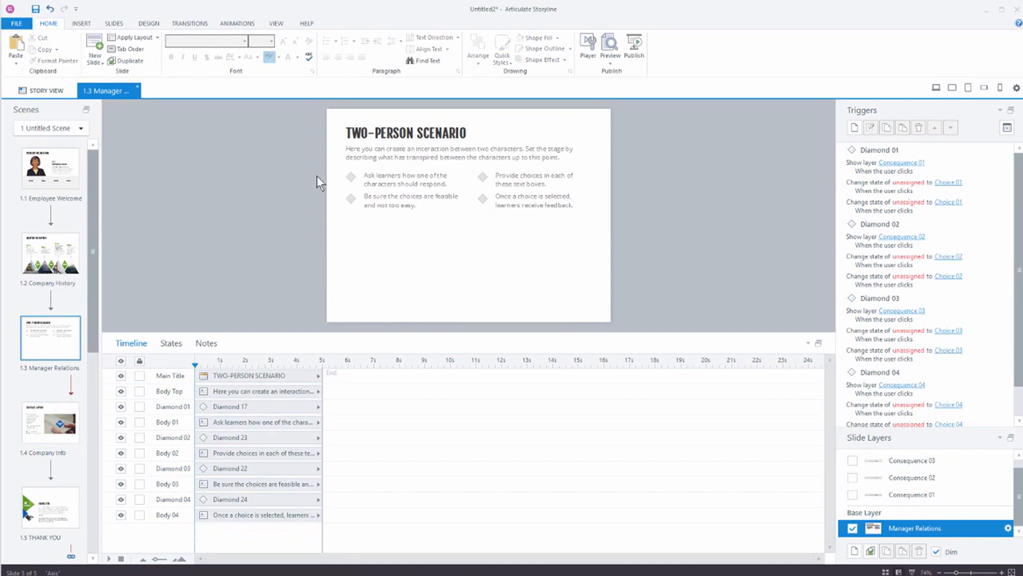
pyautogui.moveTo(693, 164)
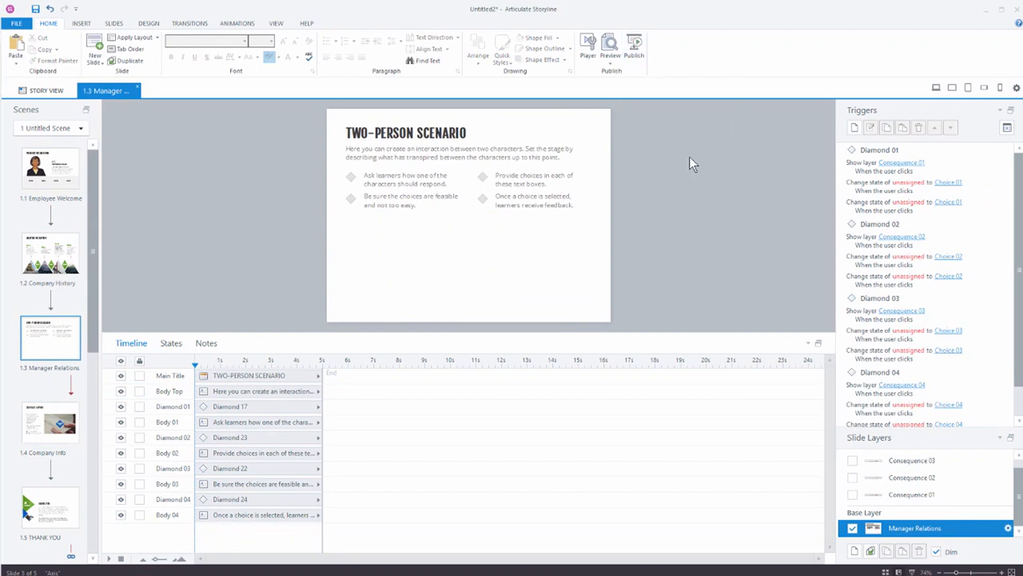
pyautogui.click(633, 46)
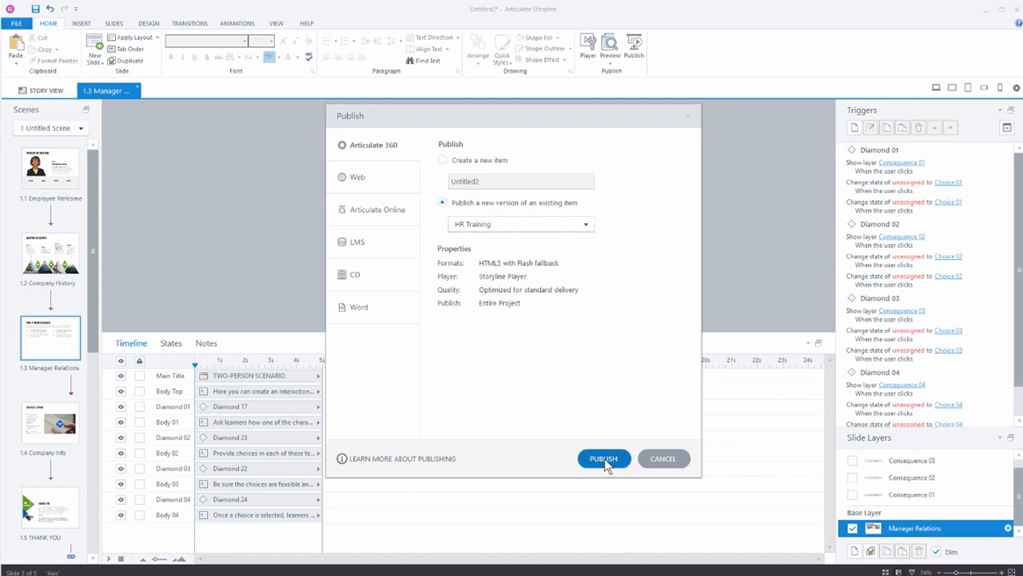
# - Publish HR Training to Articulate 360 as a new version and view the project in Review
pyautogui.click(604, 459)
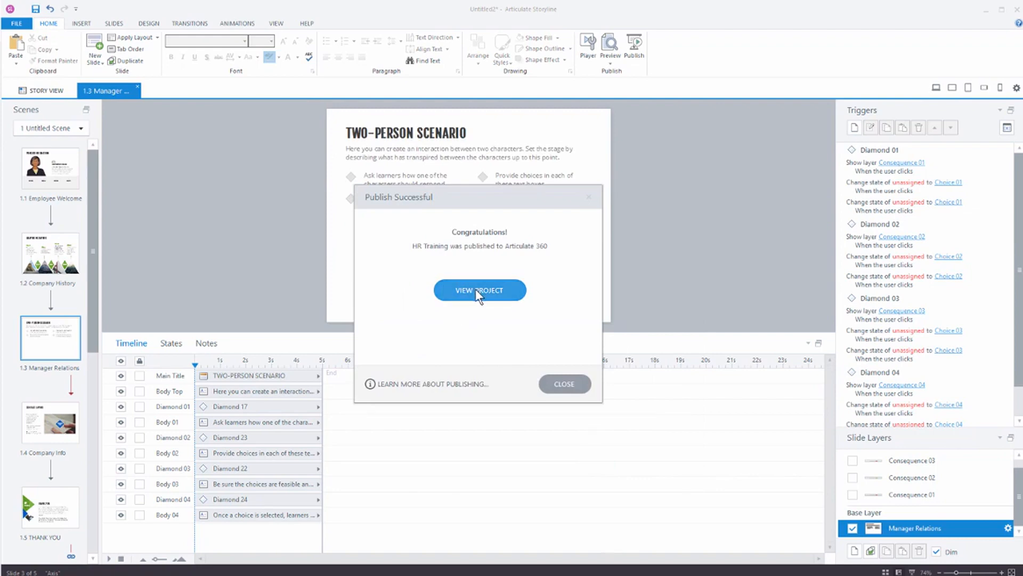
pyautogui.moveTo(366, 495)
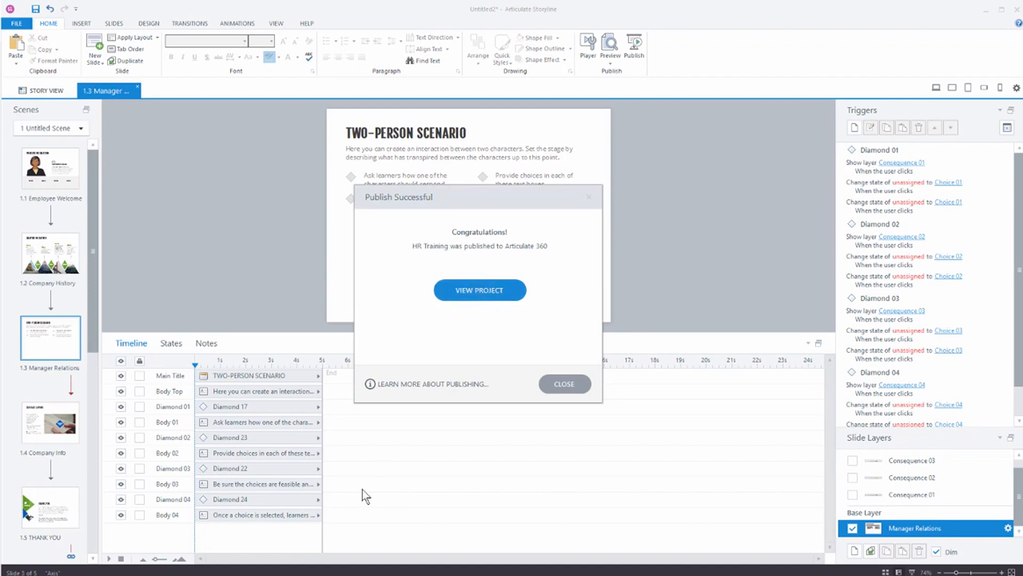
pyautogui.click(478, 290)
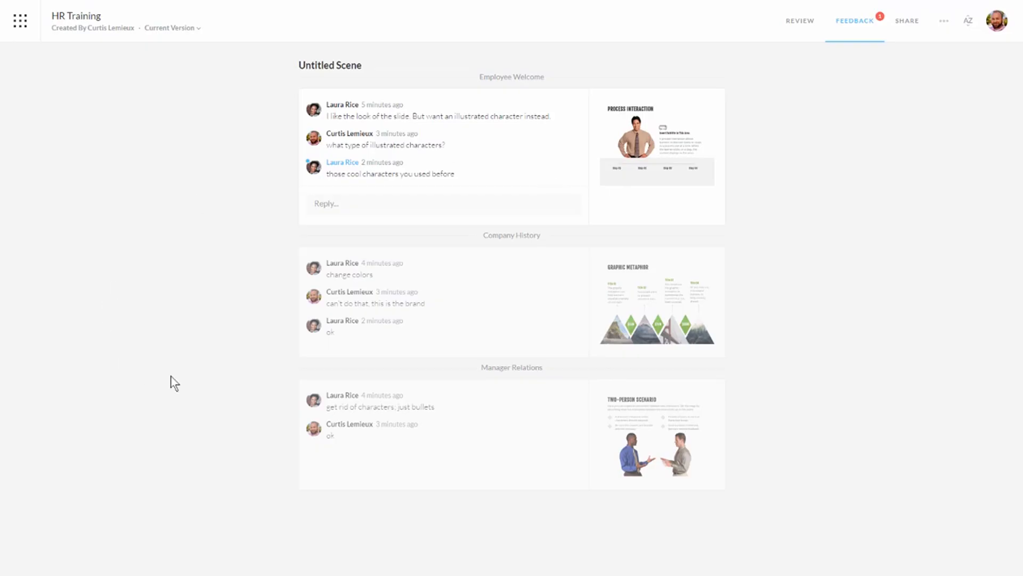
# - Check the current published version plays with Sylvie and reply "What do you think" on Employee Welcome
pyautogui.click(798, 20)
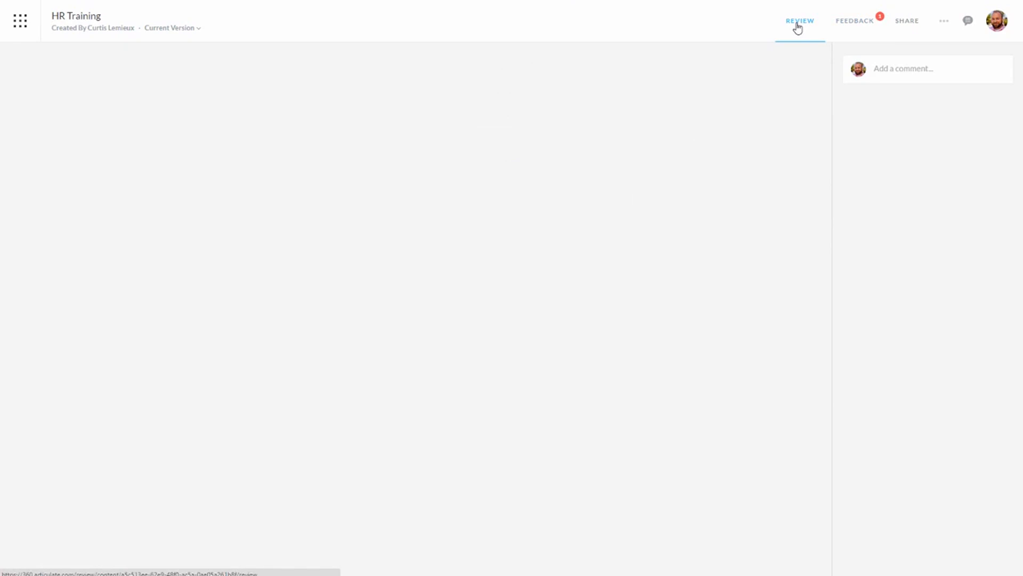
pyautogui.click(799, 21)
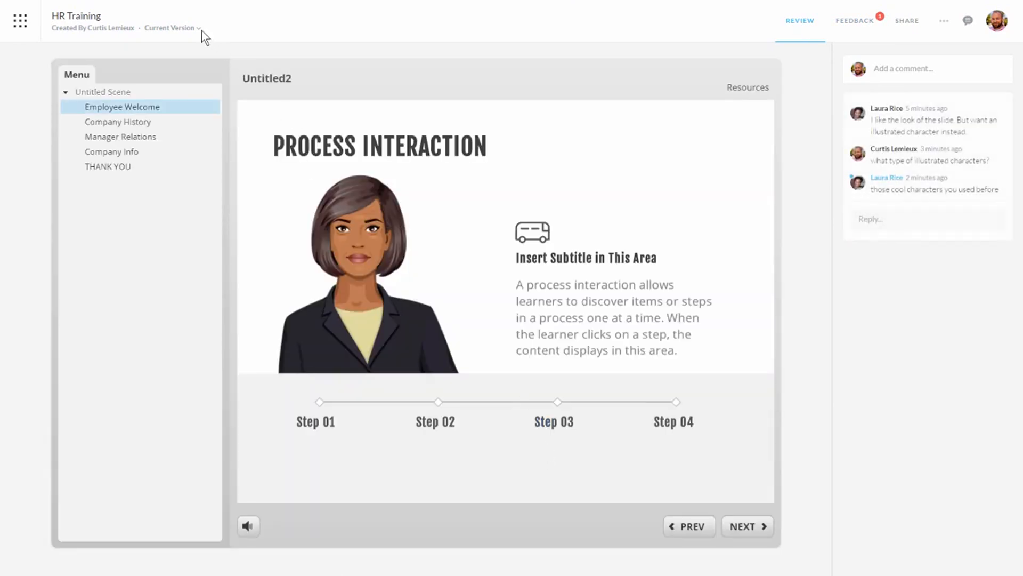
pyautogui.click(170, 28)
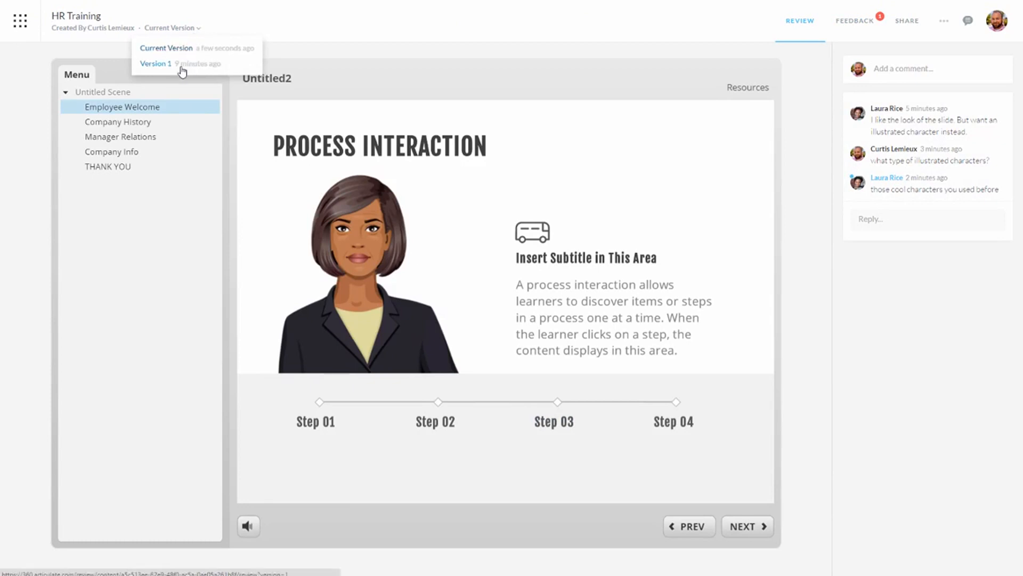
pyautogui.moveTo(811, 100)
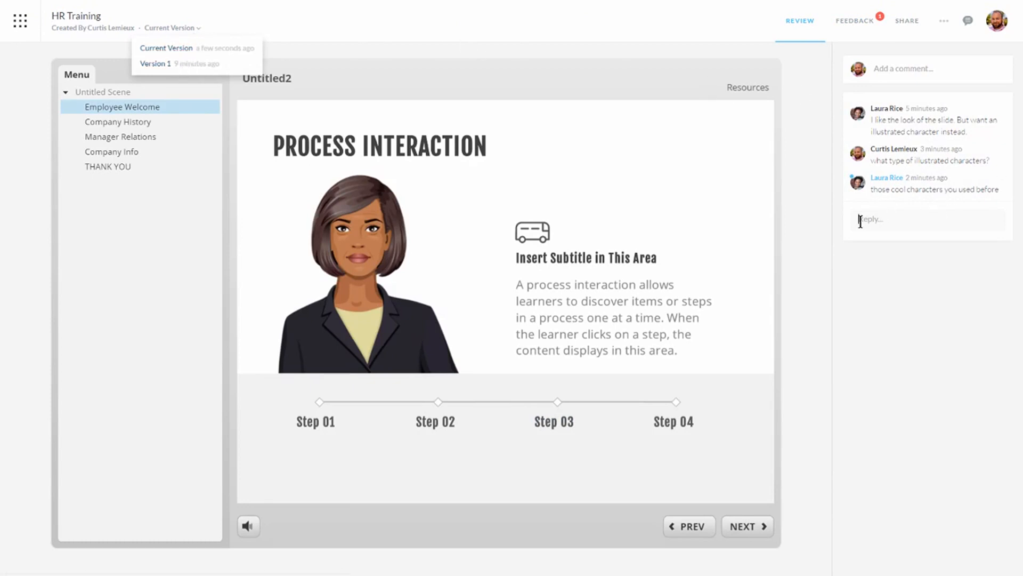
pyautogui.write('What do you think')
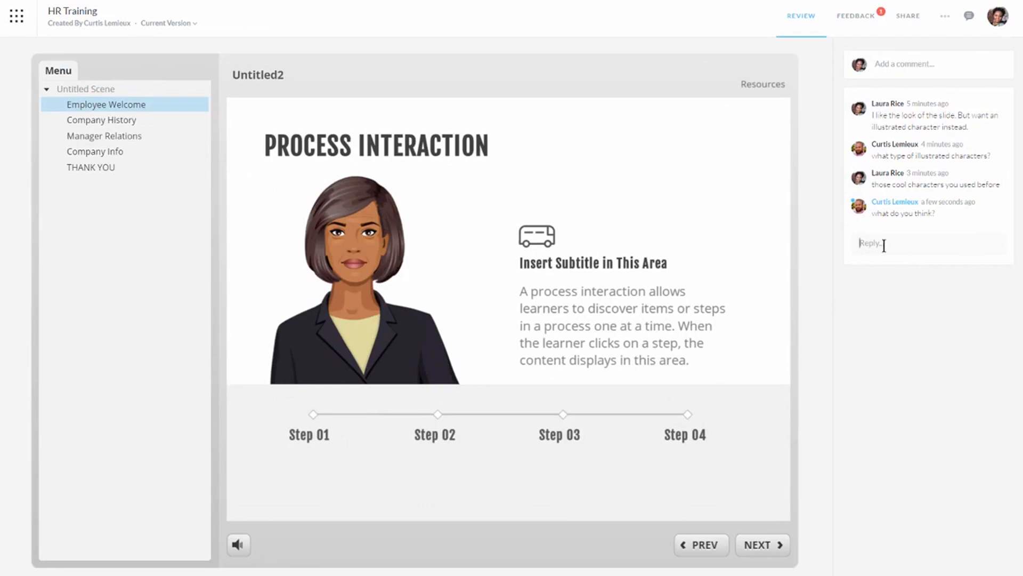
pyautogui.write('looks')
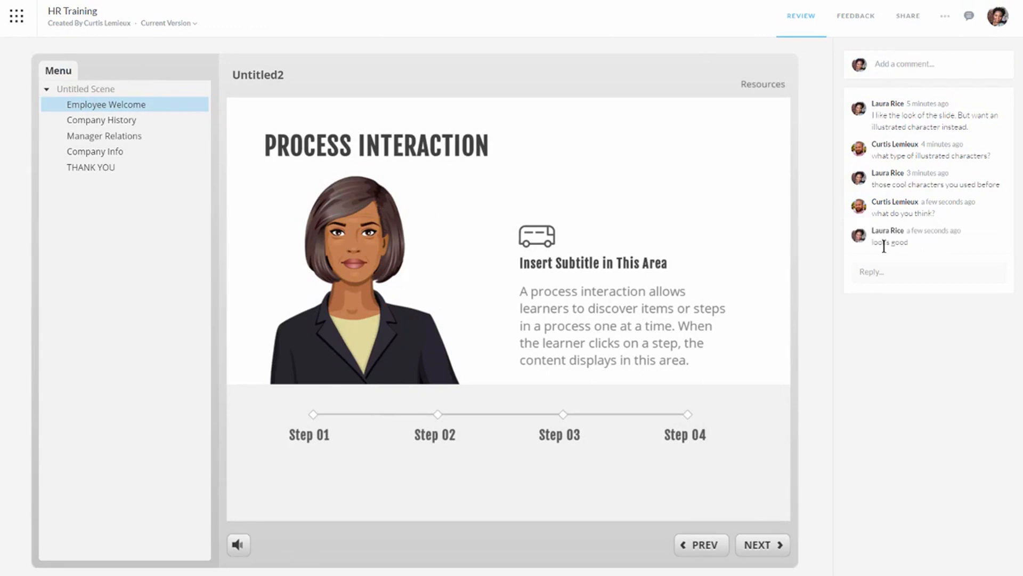
pyautogui.moveTo(700, 206)
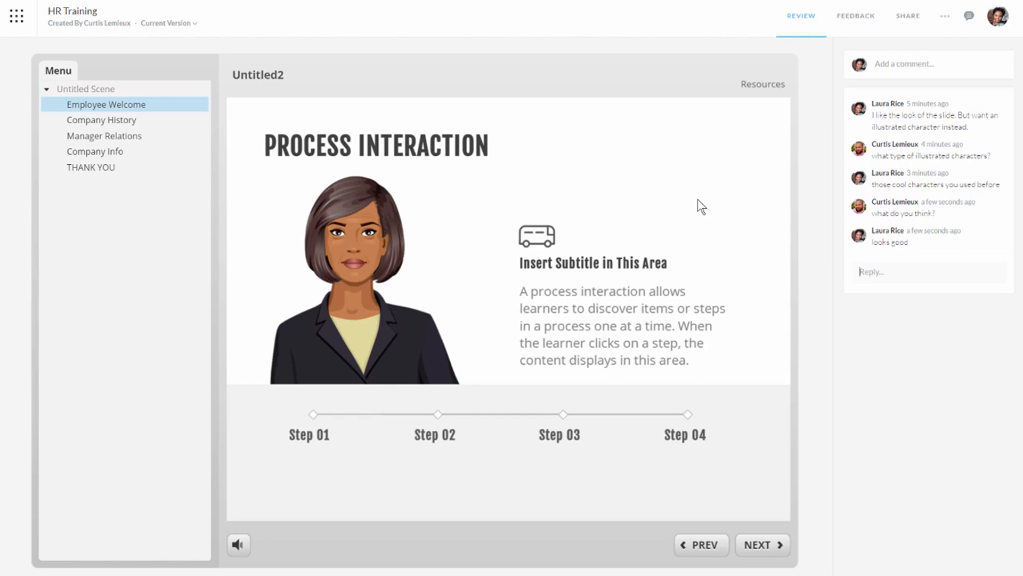
pyautogui.moveTo(822, 498)
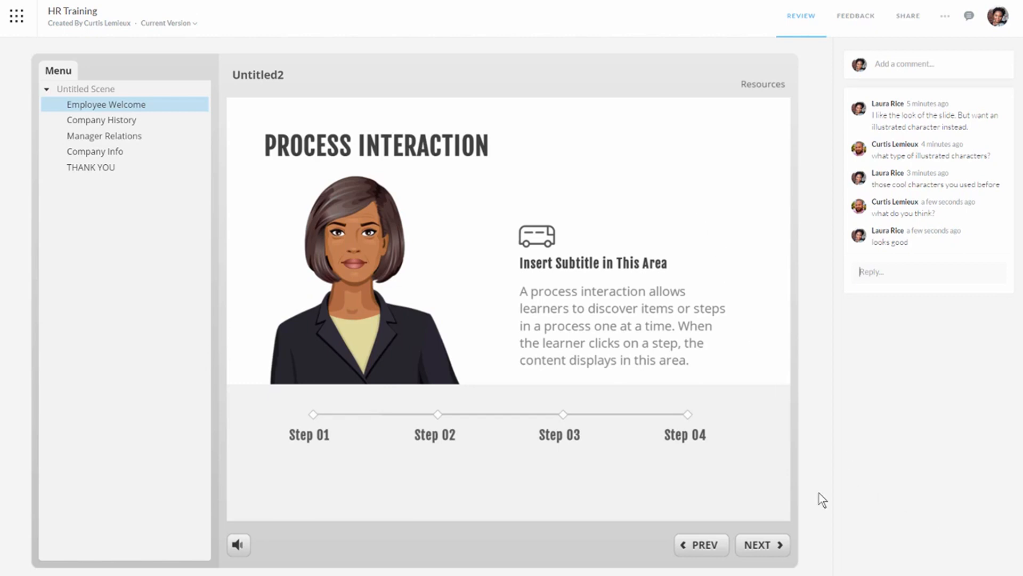